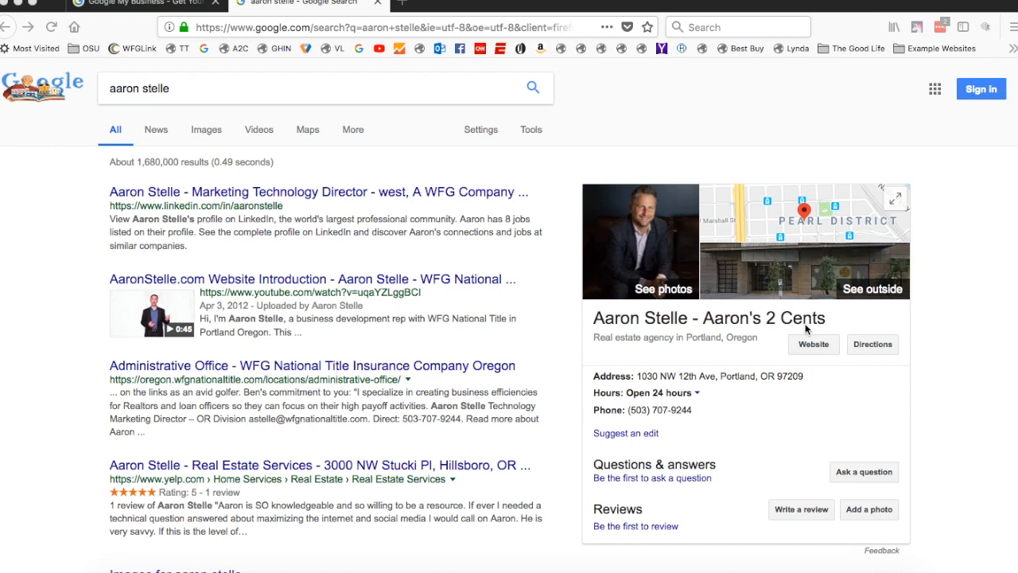
mouse_move(665, 358)
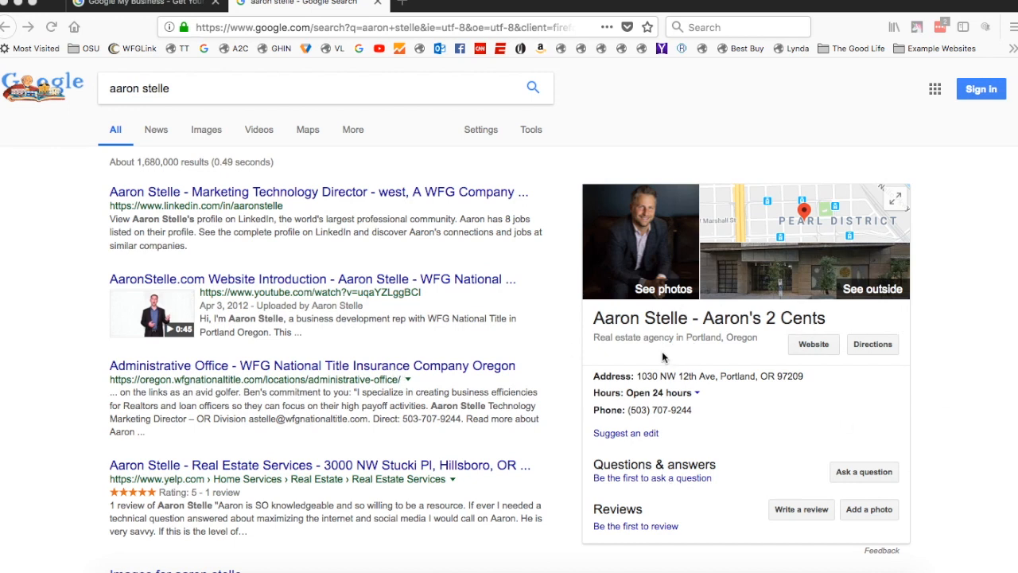
mouse_move(700, 337)
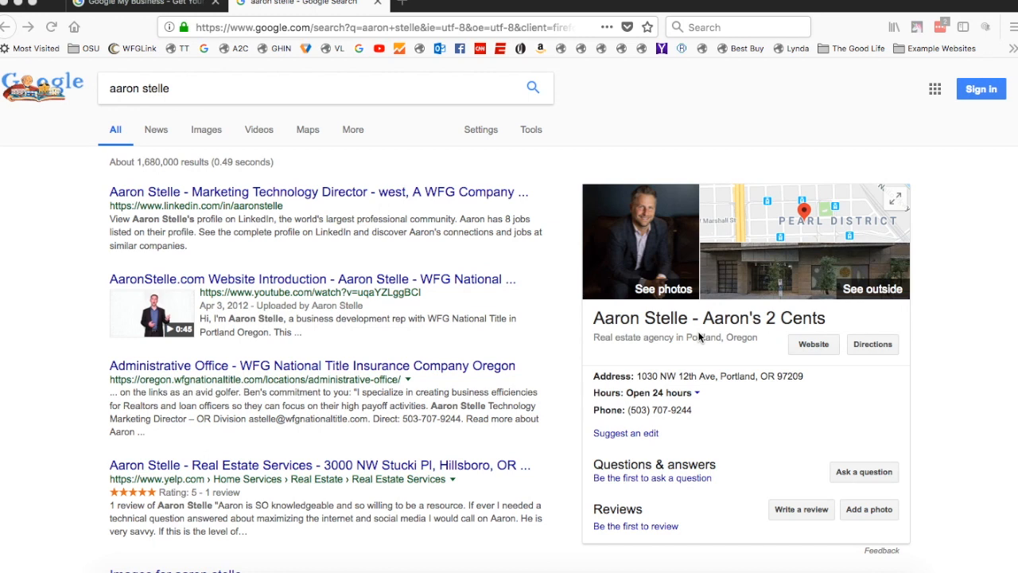
mouse_move(258, 86)
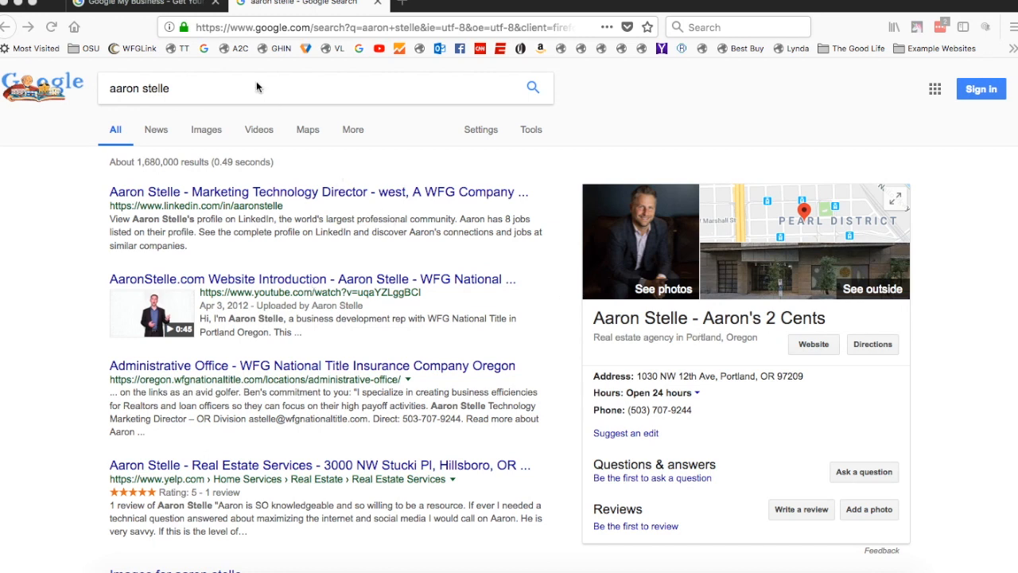
Step: Begin creating a new business listing from the Google My Business start page
left_click(128, 4)
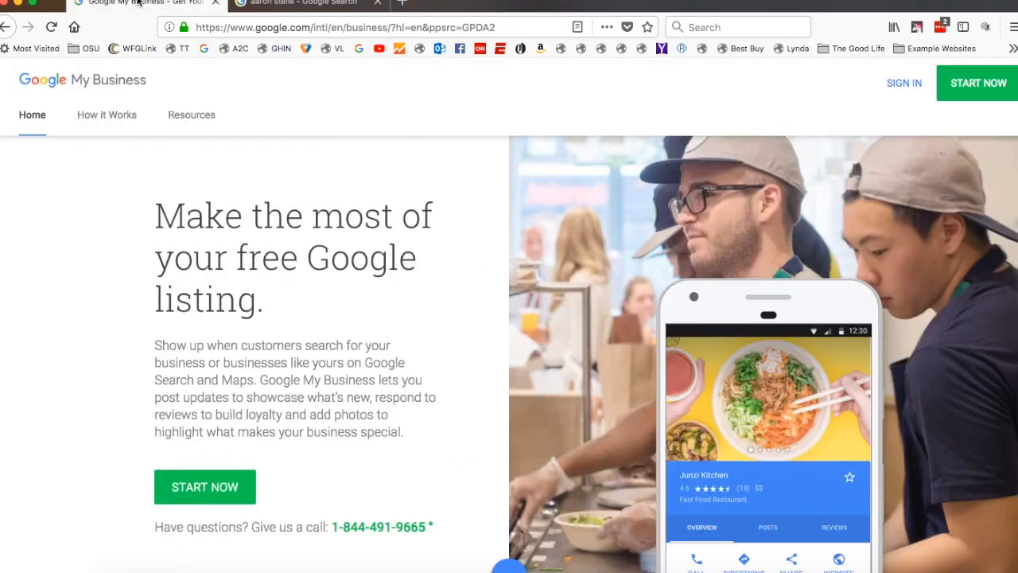
mouse_move(258, 329)
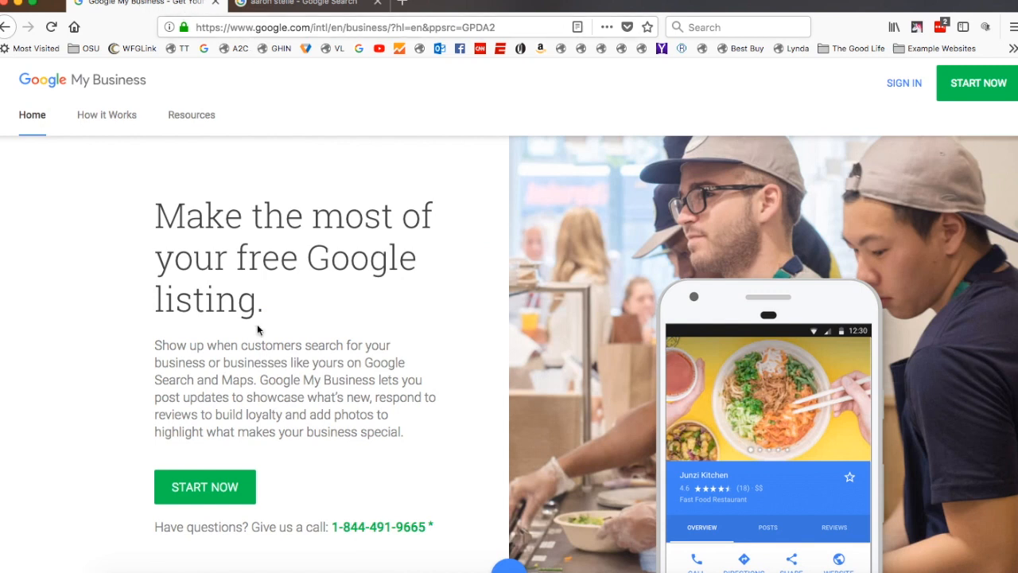
mouse_move(226, 469)
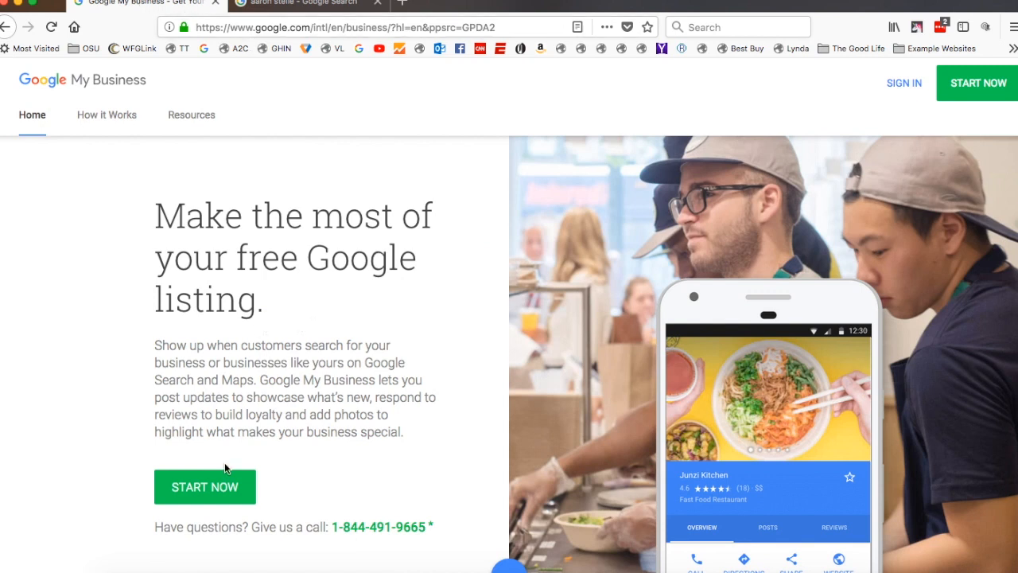
left_click(204, 486)
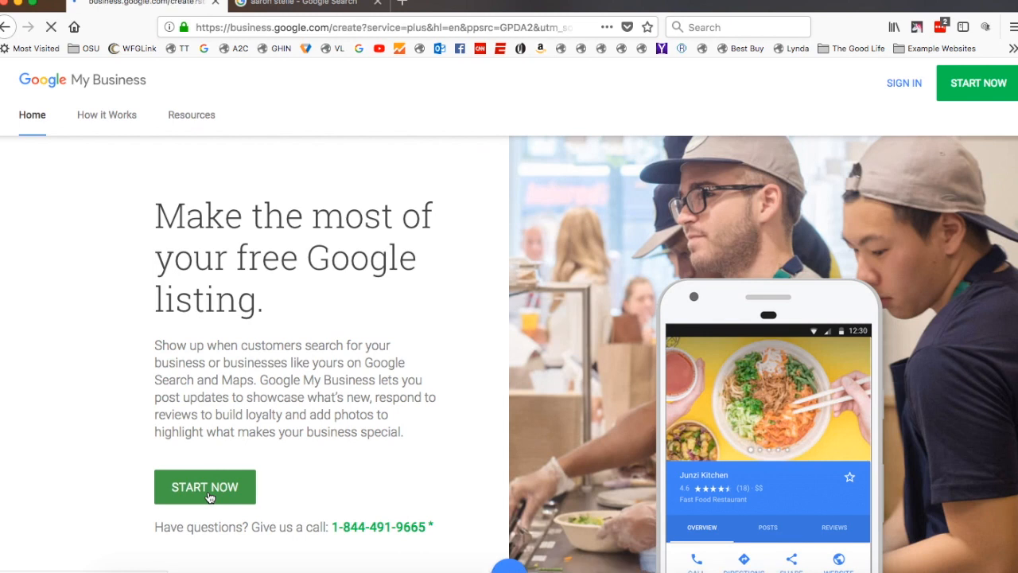
left_click(204, 487)
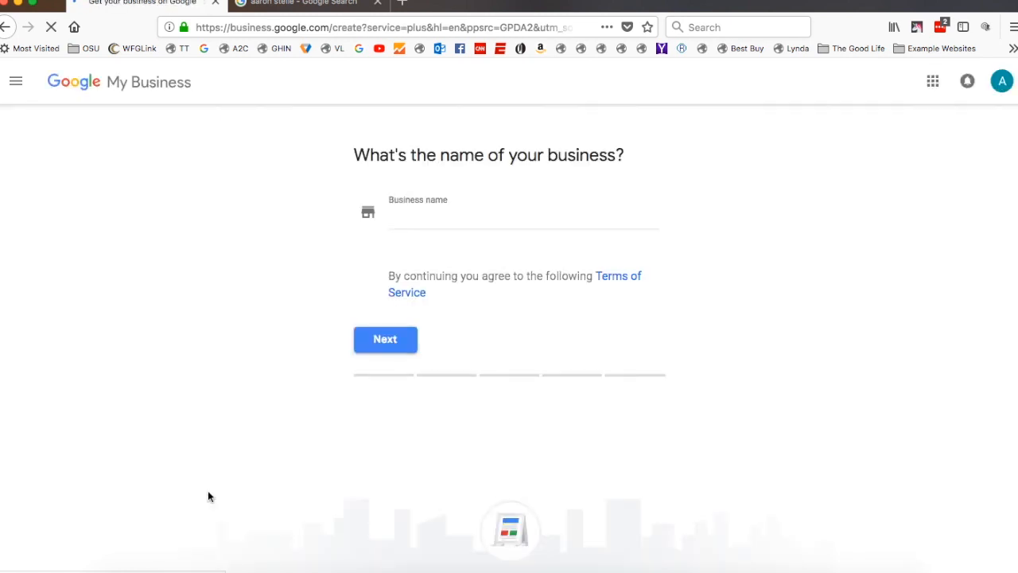
left_click(523, 220)
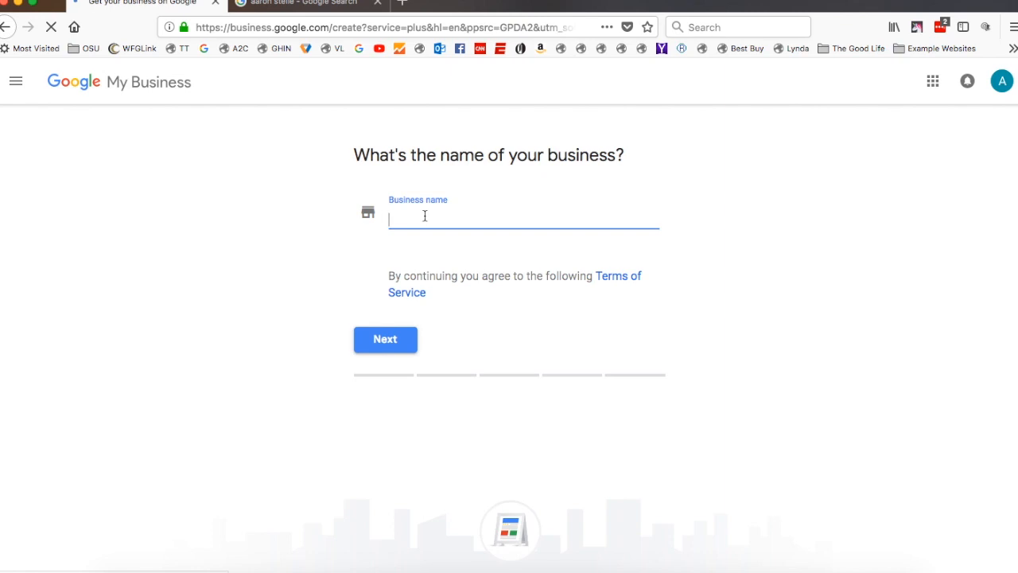
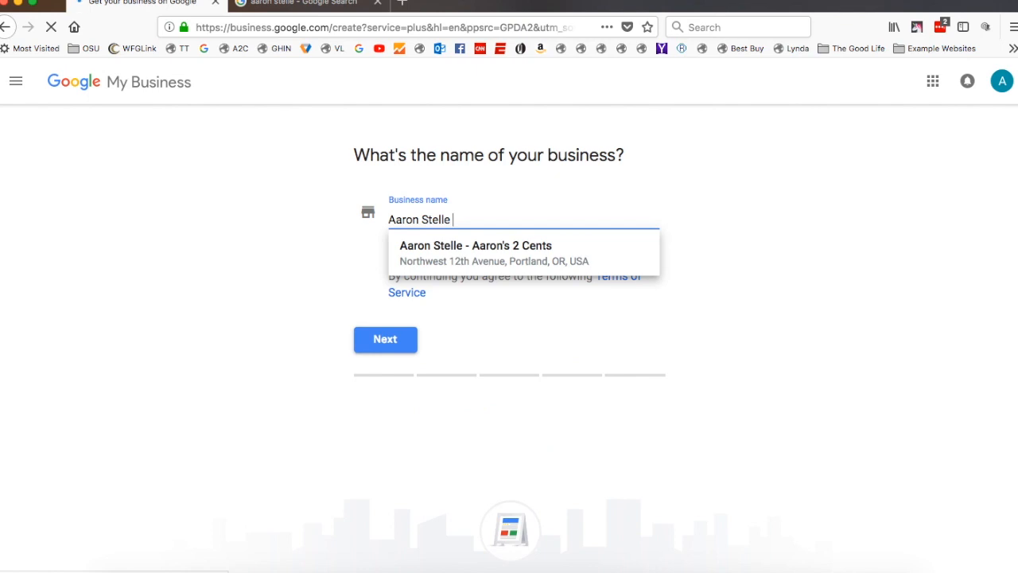
type("at WE")
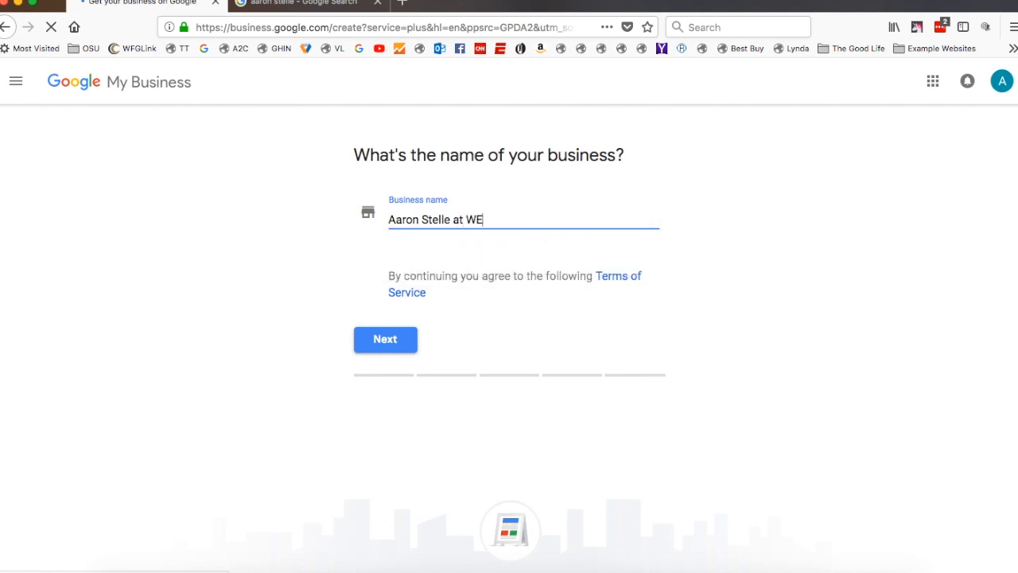
type("ST, a W")
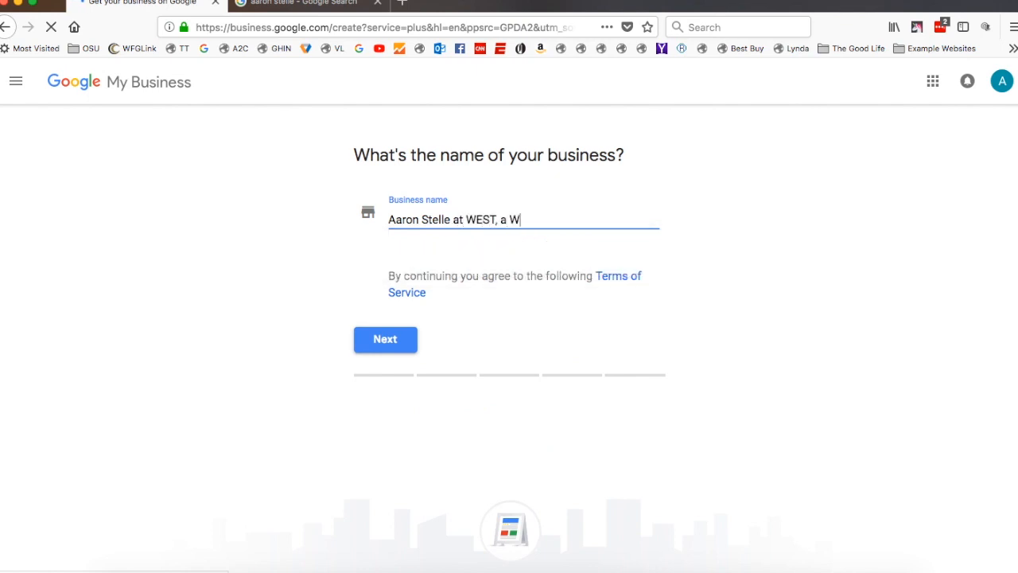
type("FG Comp")
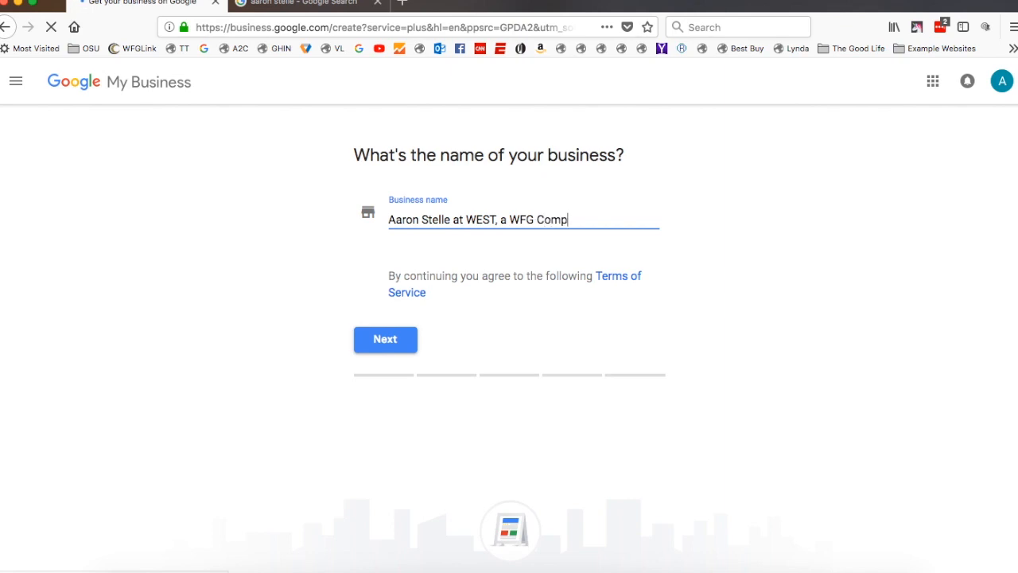
type("any")
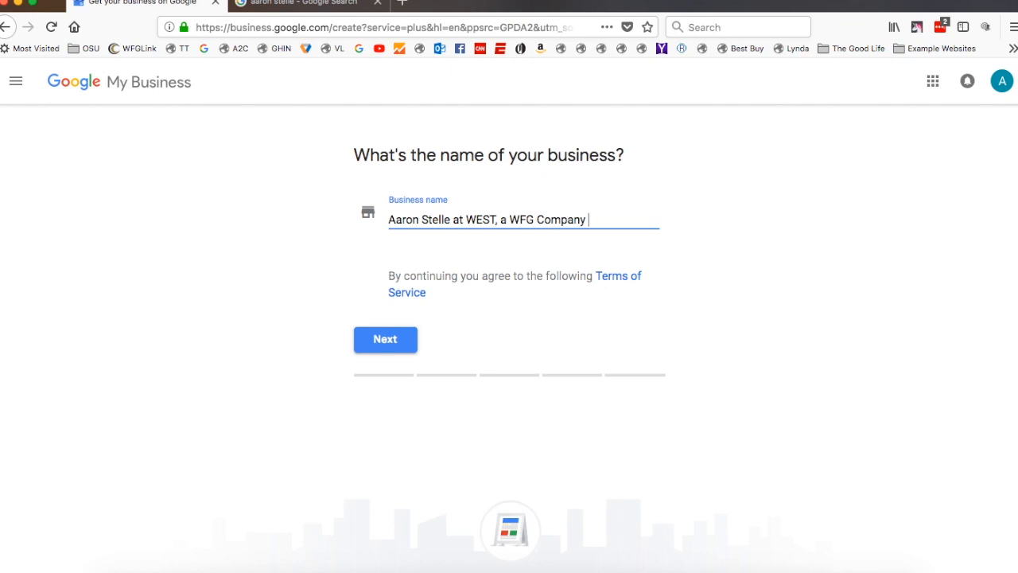
mouse_move(344, 231)
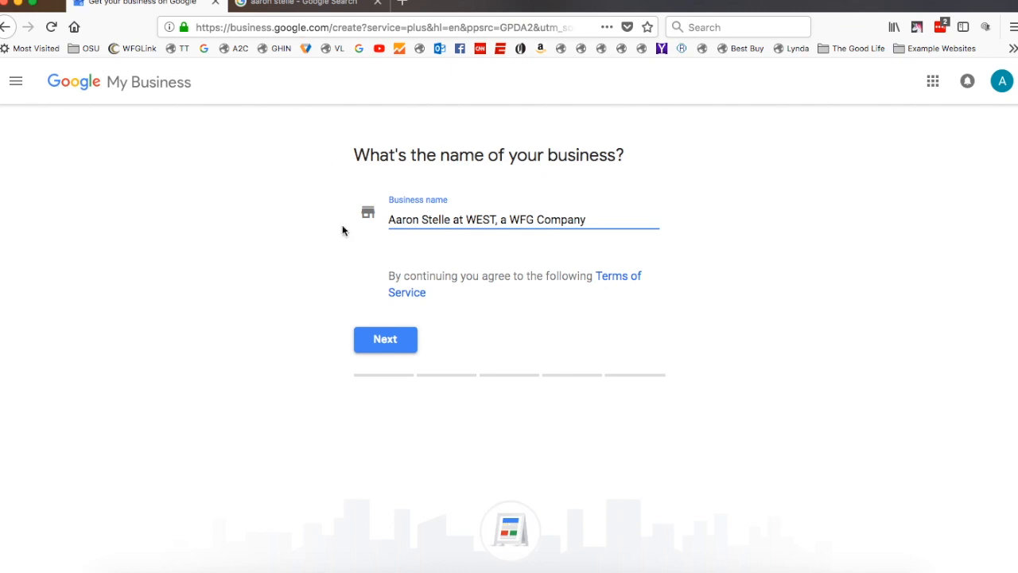
left_click(385, 339)
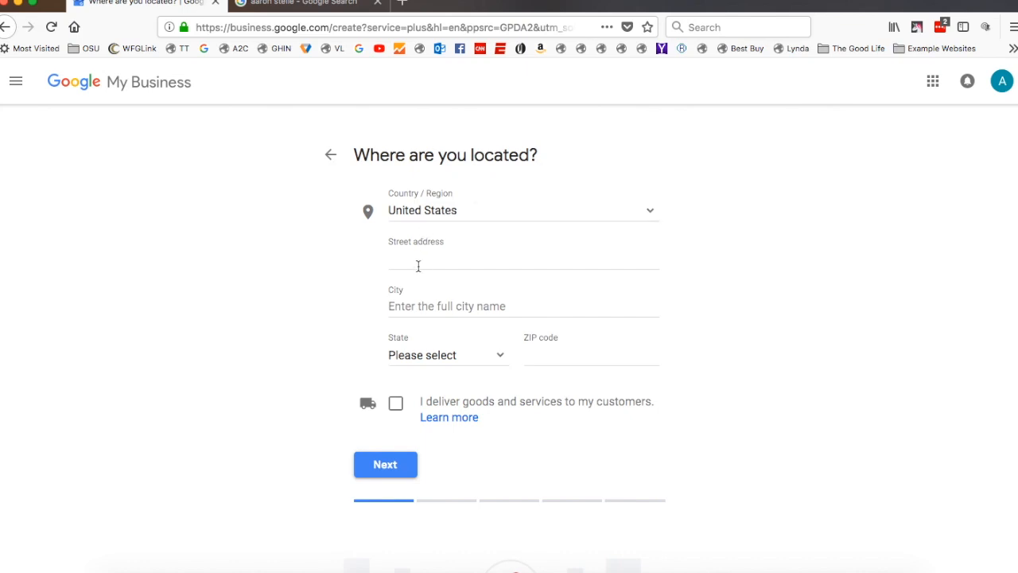
left_click(522, 260)
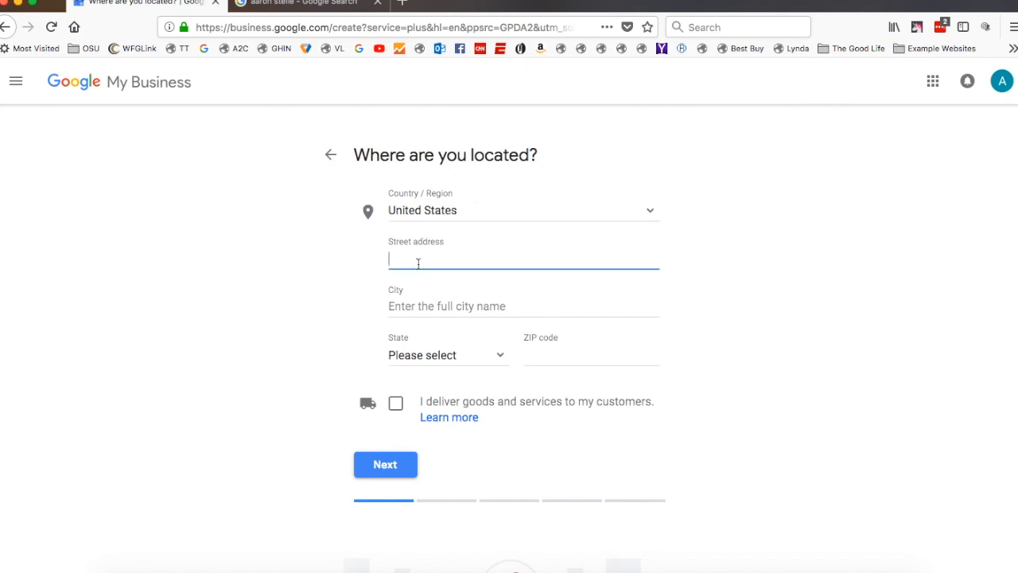
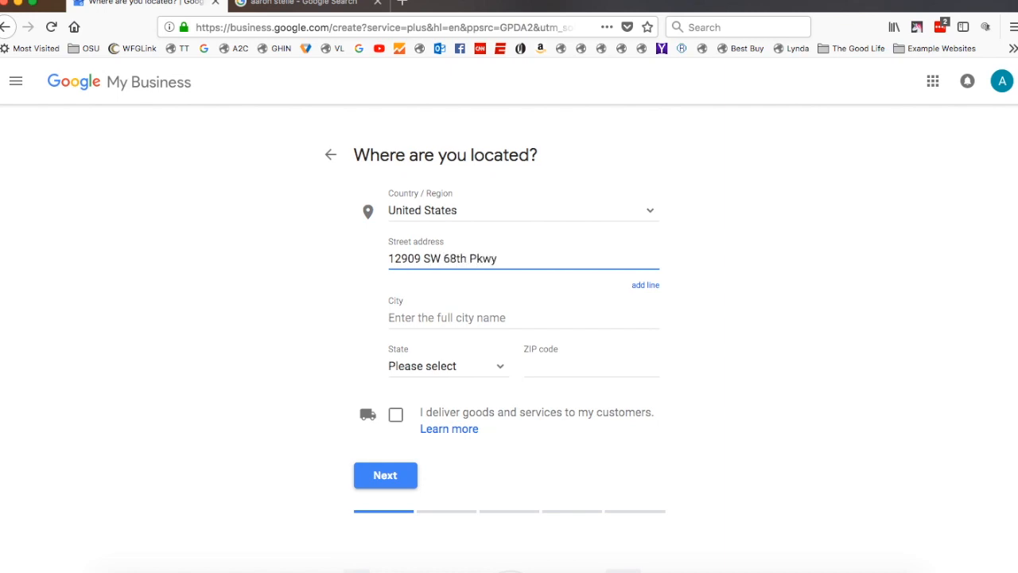
left_click(645, 284)
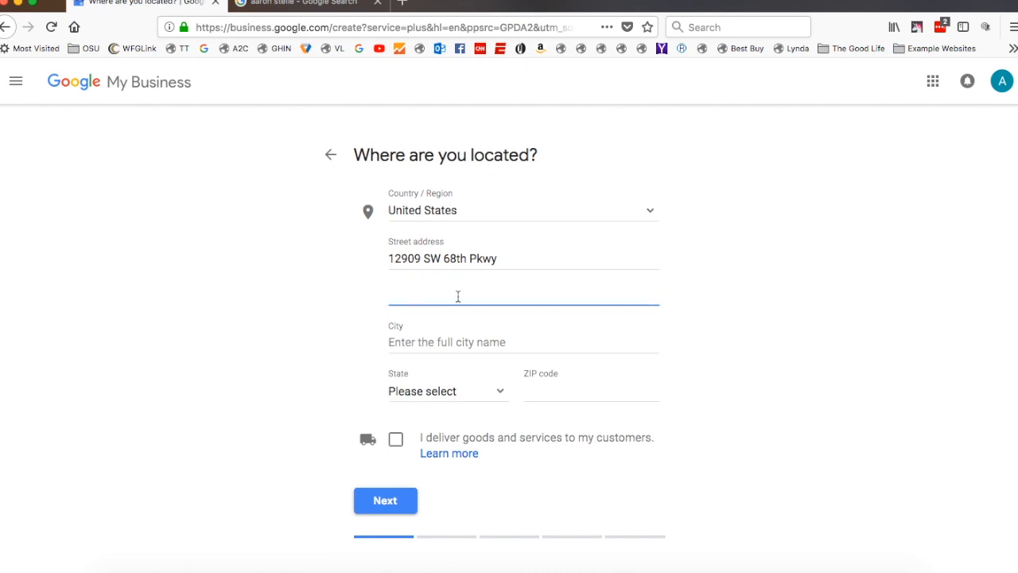
type("350")
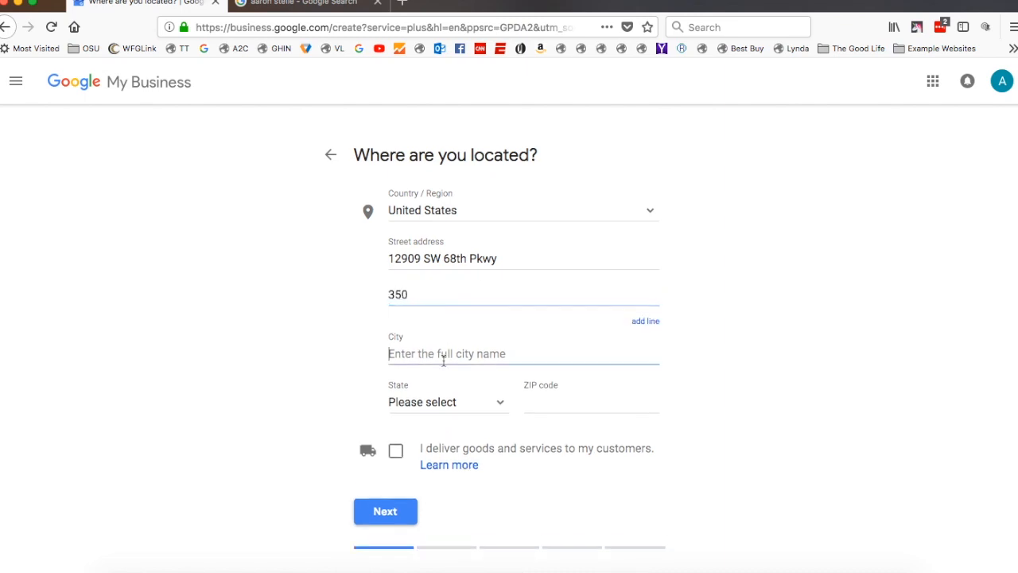
Step: Set the city to Portland, Oregon with ZIP 97223 and submit the address
type("Por")
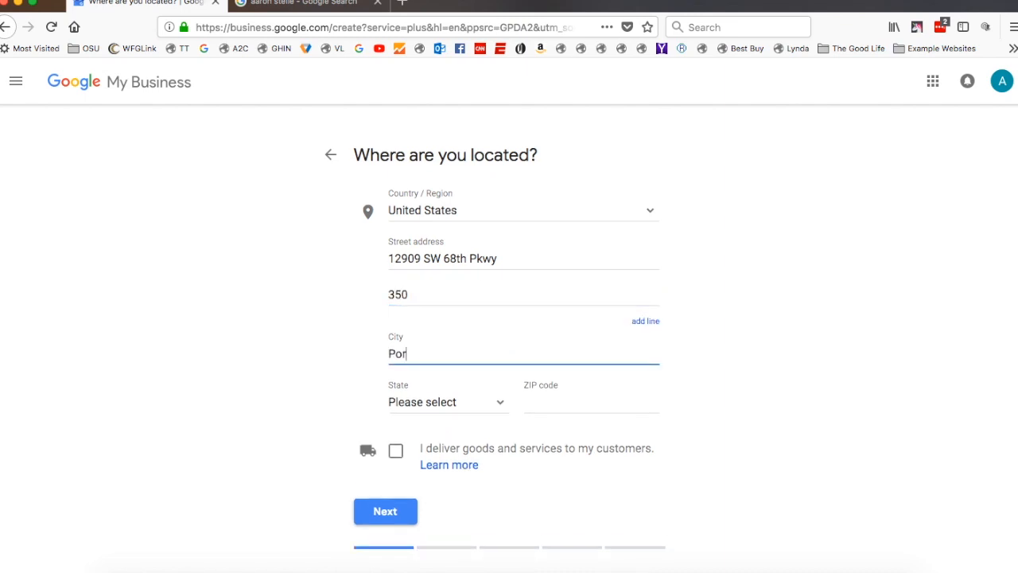
left_click(591, 401)
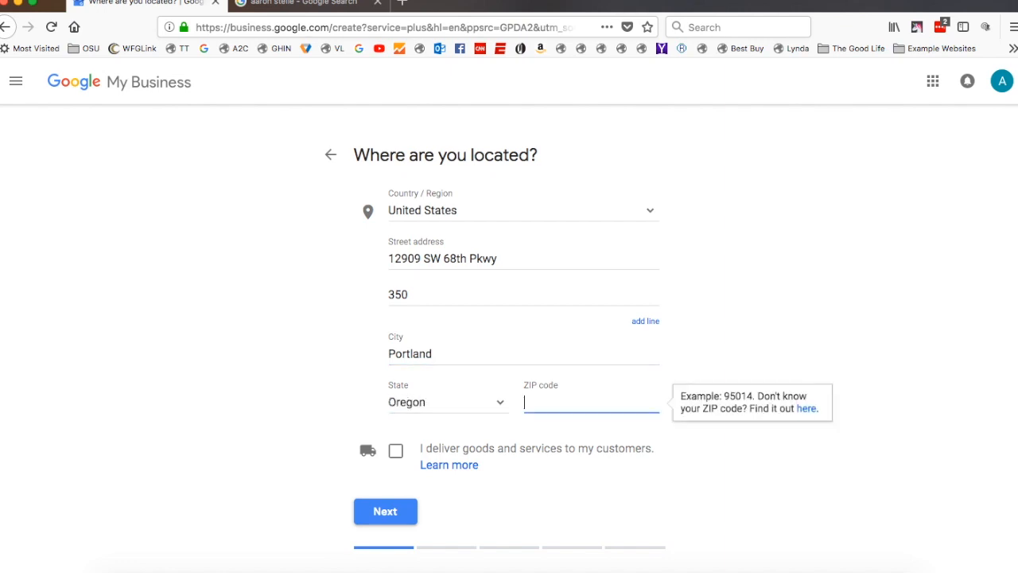
type("97223")
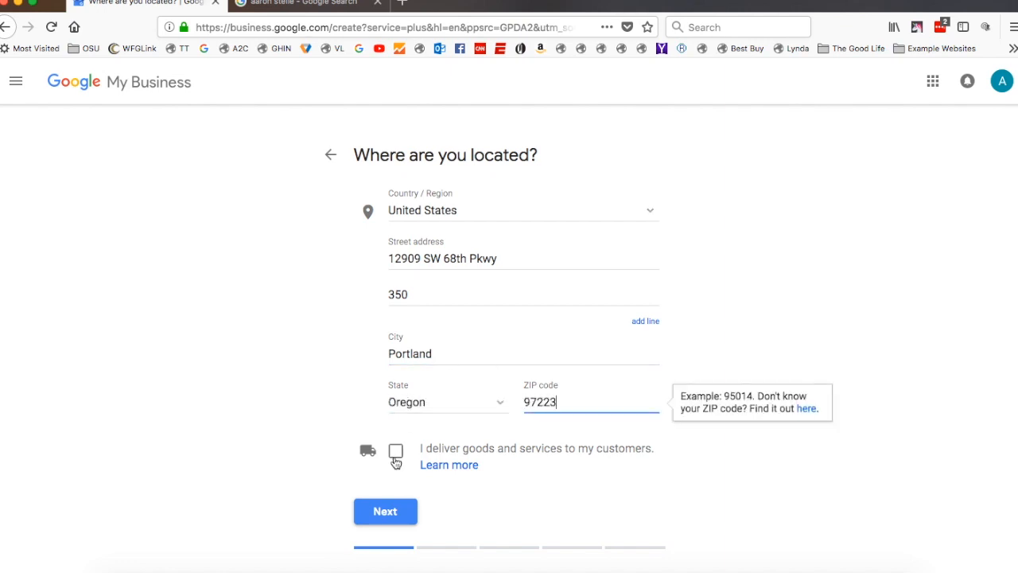
left_click(385, 511)
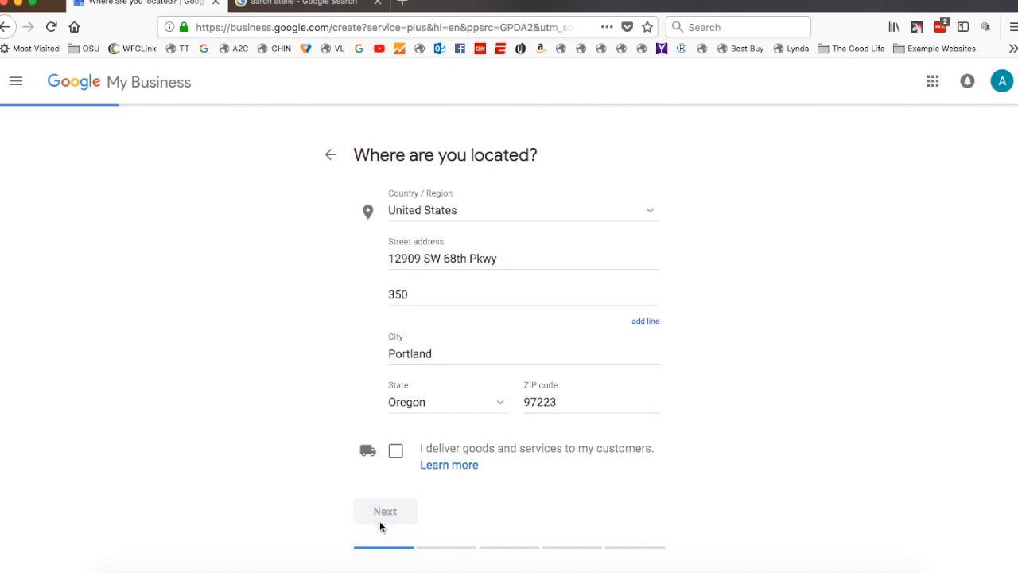
Step: Search the category box for 'real estat' and 'mortgag', then clear it
left_click(385, 511)
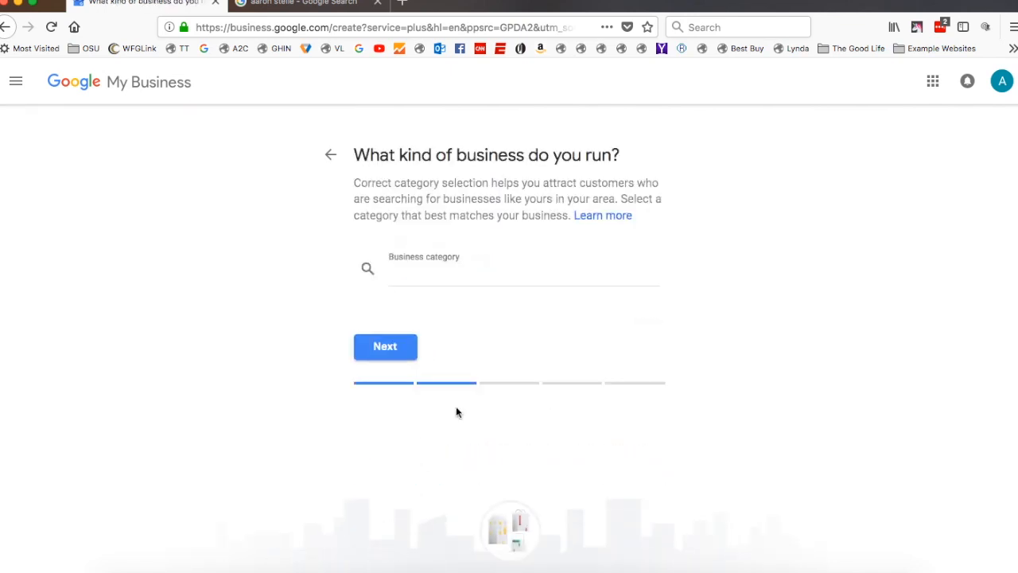
type("r")
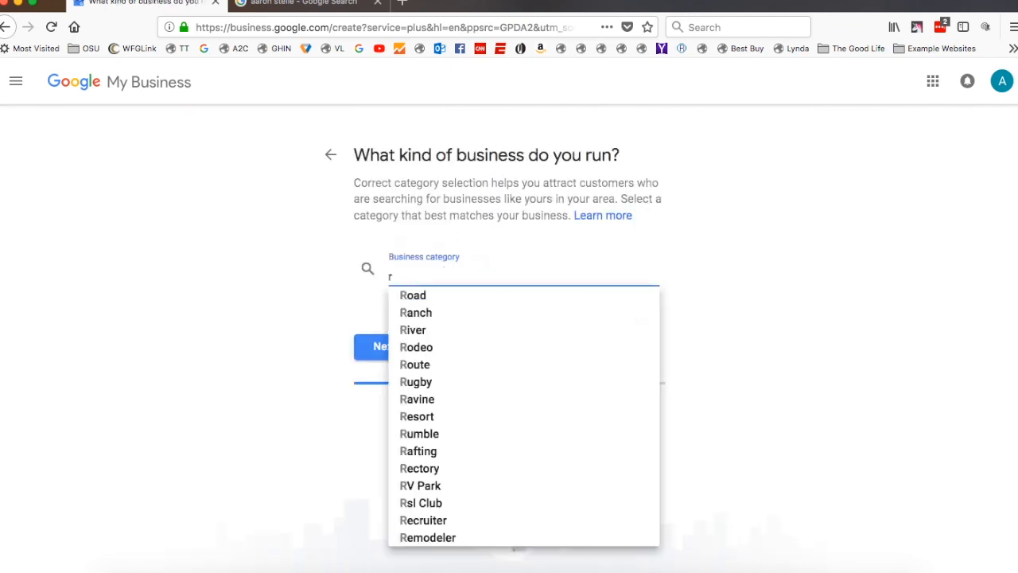
type("eal estat")
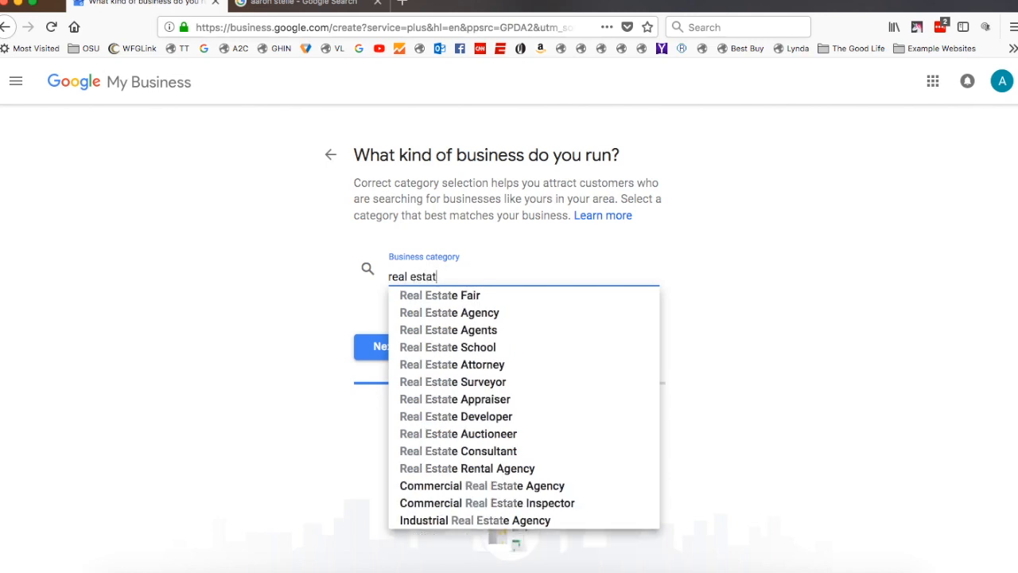
key("BackSpace")
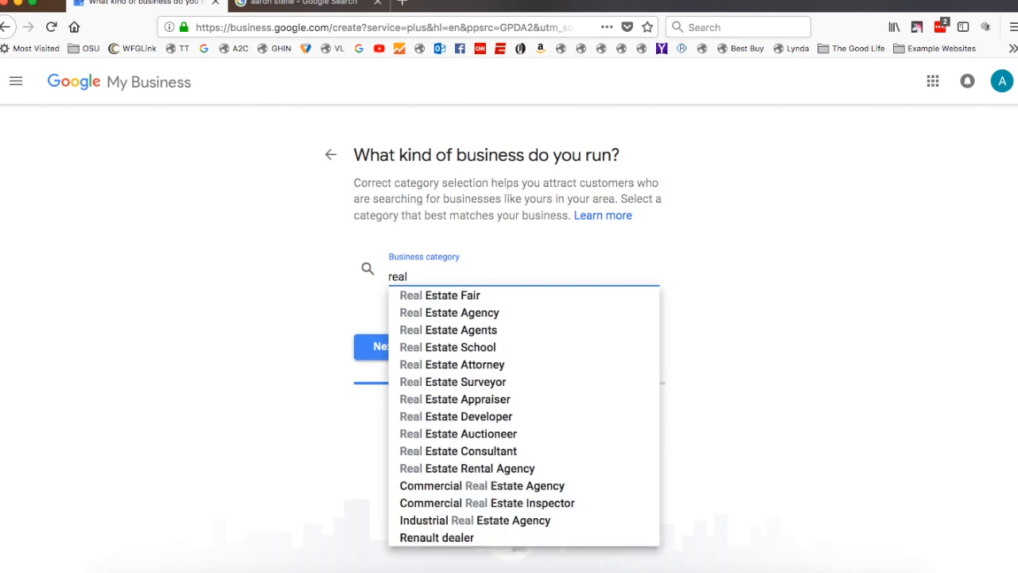
type("mortgag")
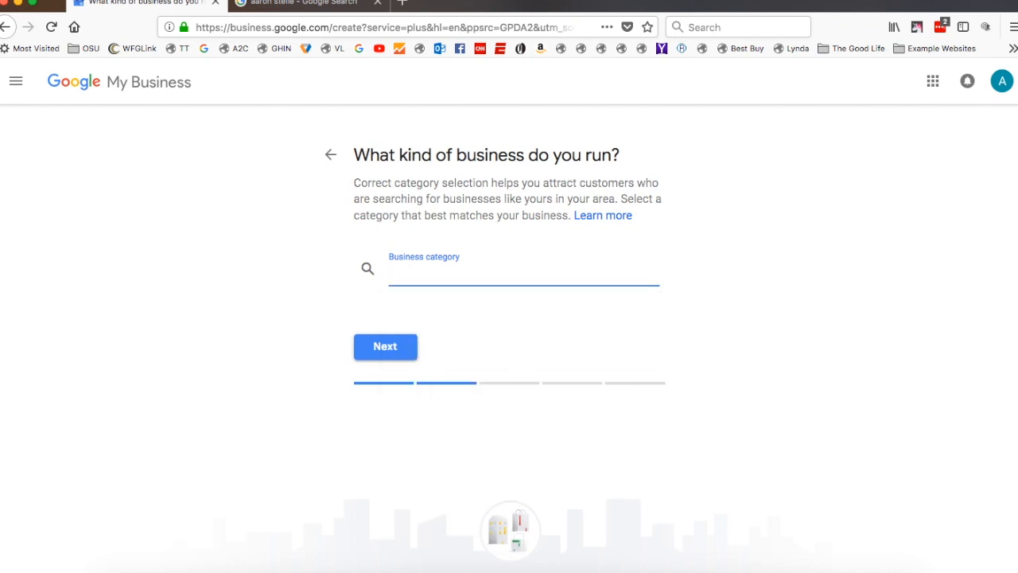
left_click(523, 276)
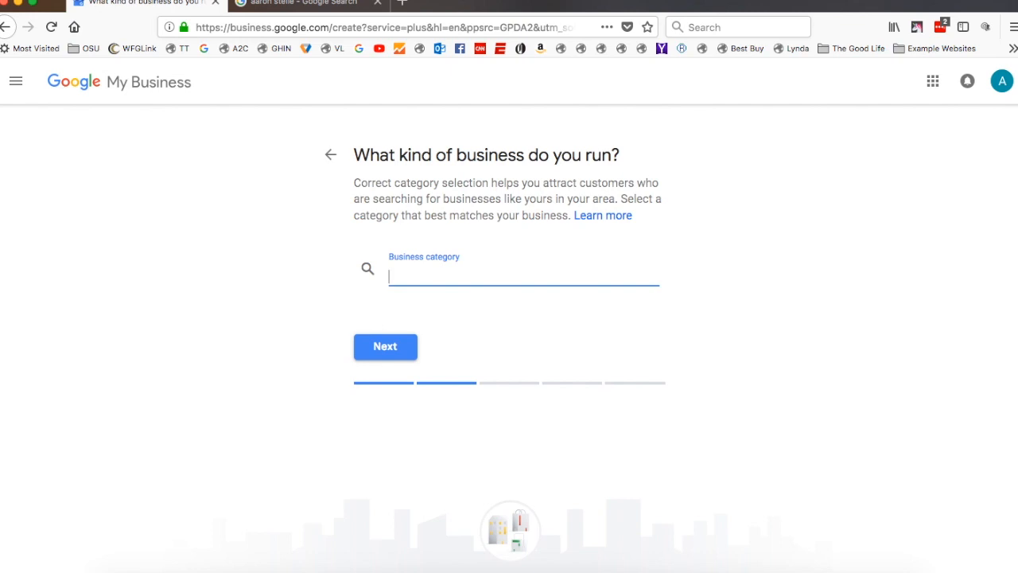
Step: Choose Title Company as the business category from the 'title' suggestions and continue
type("title")
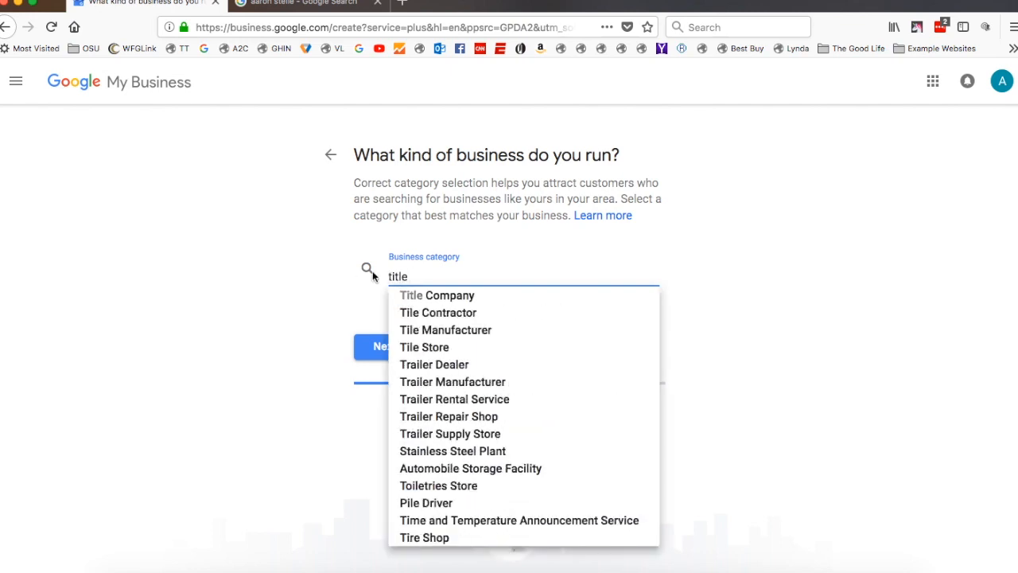
left_click(436, 294)
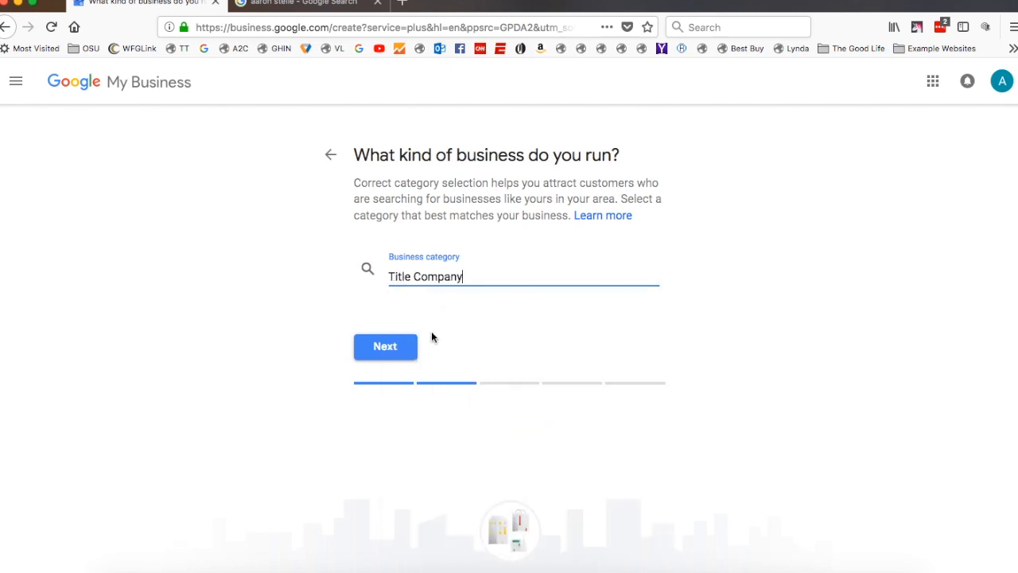
left_click(385, 347)
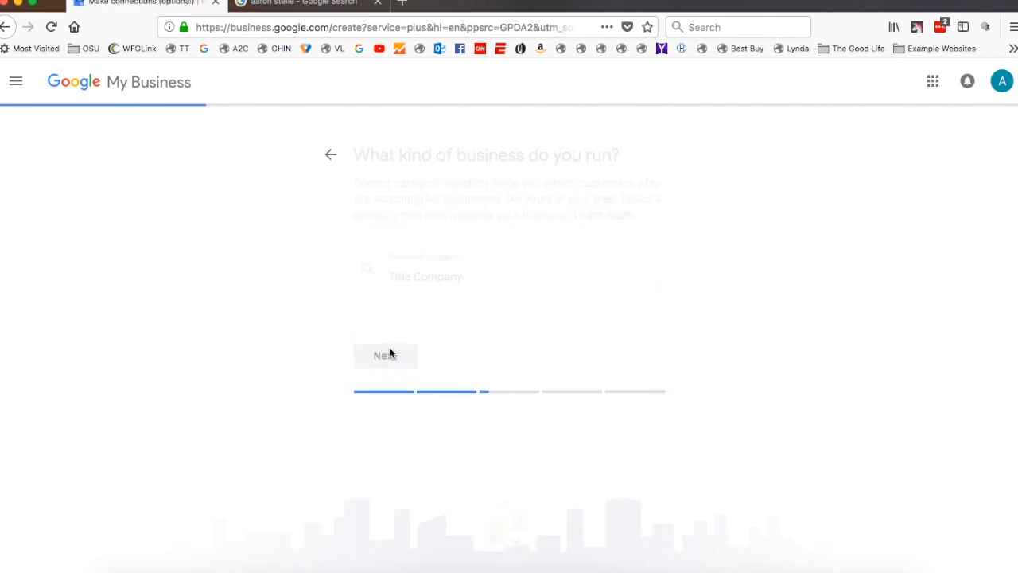
left_click(385, 356)
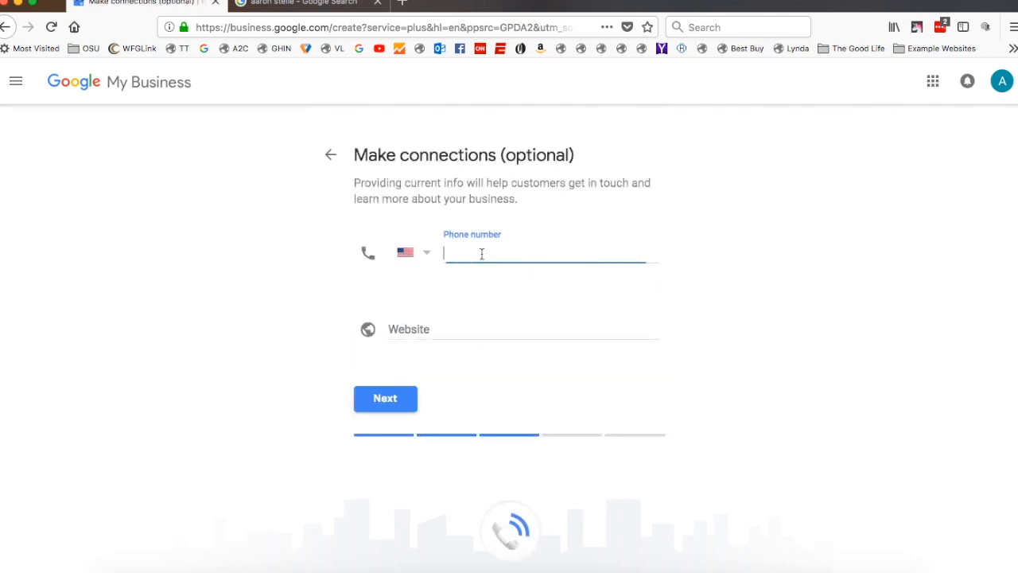
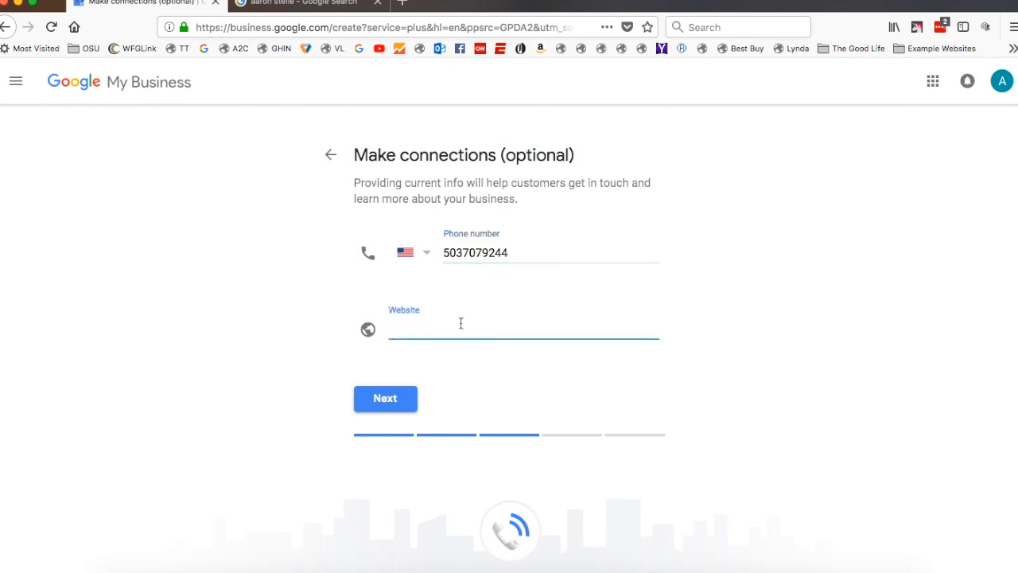
type("www.powe")
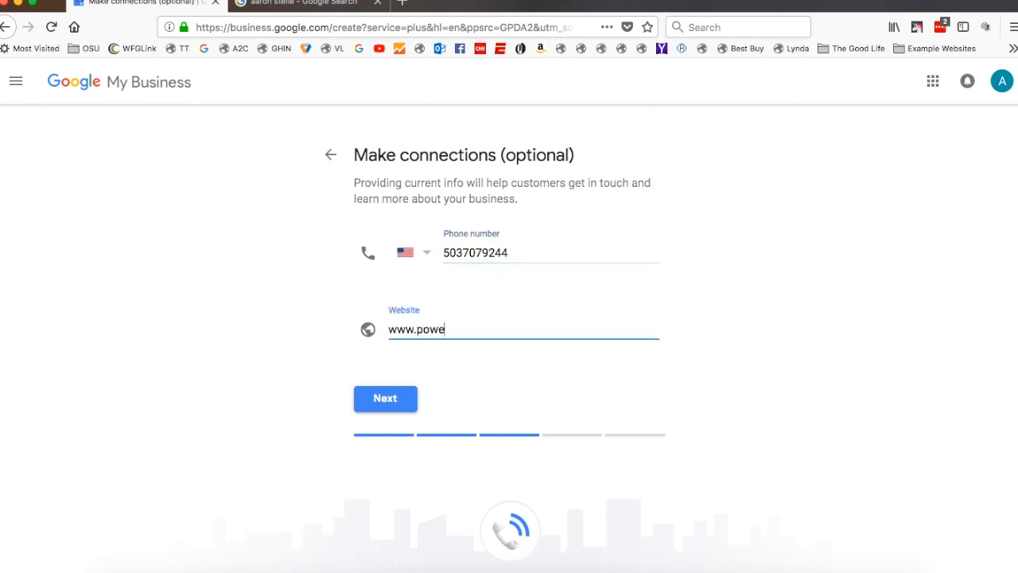
type("redbywest.c")
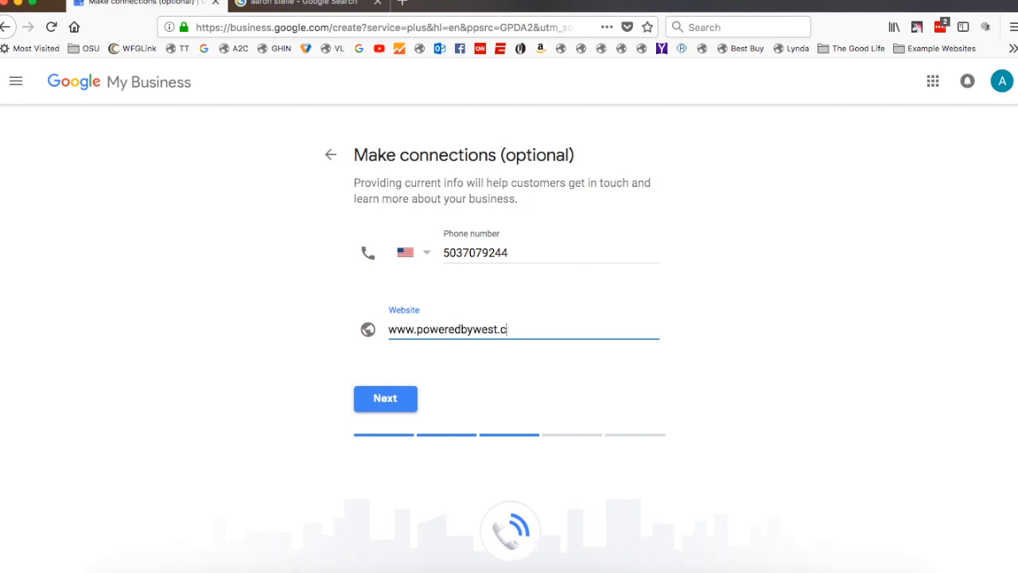
left_click(385, 397)
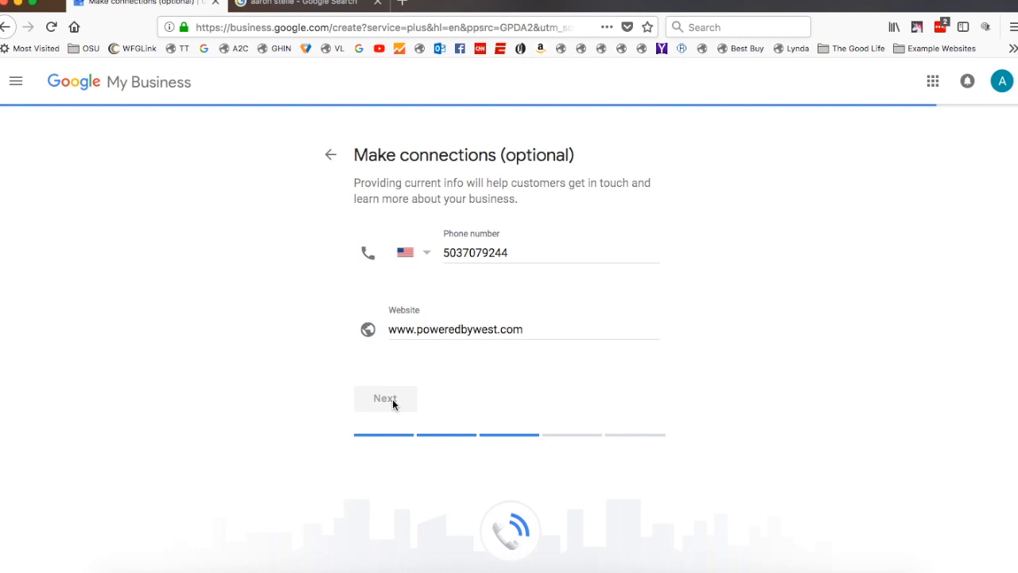
Step: Answer No to personalized tips and recommendations and continue to verification
left_click(385, 397)
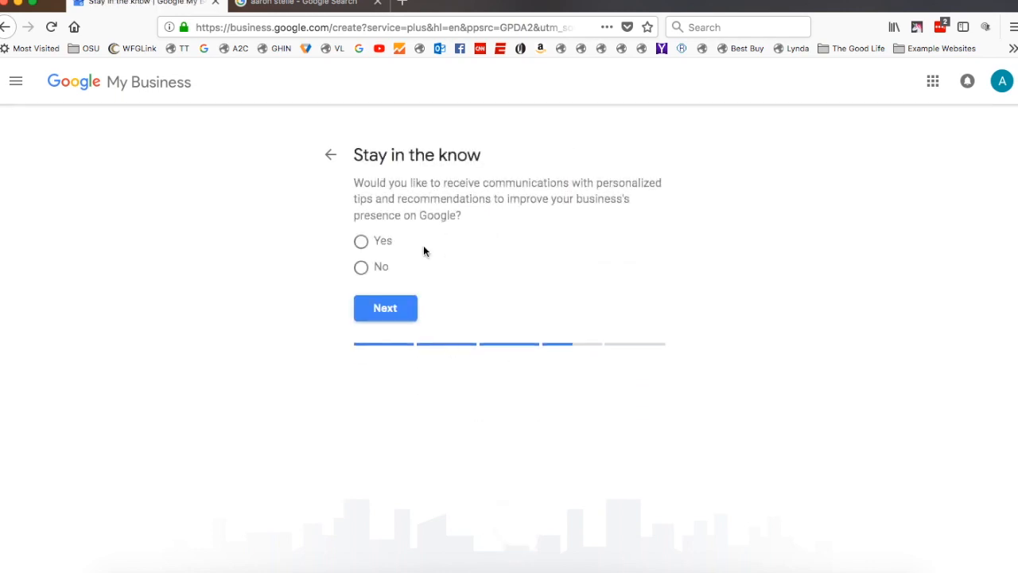
left_click(360, 267)
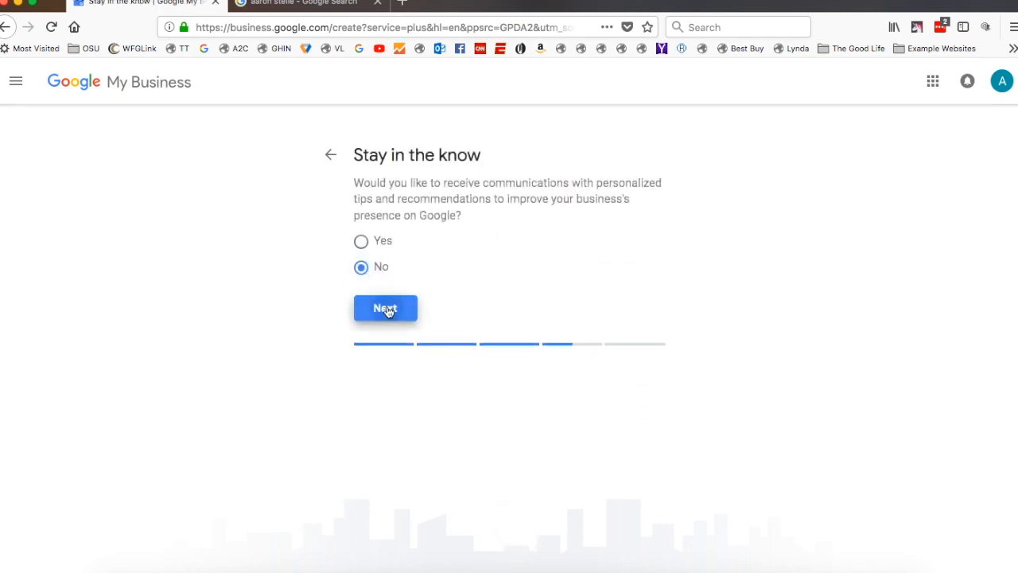
left_click(385, 308)
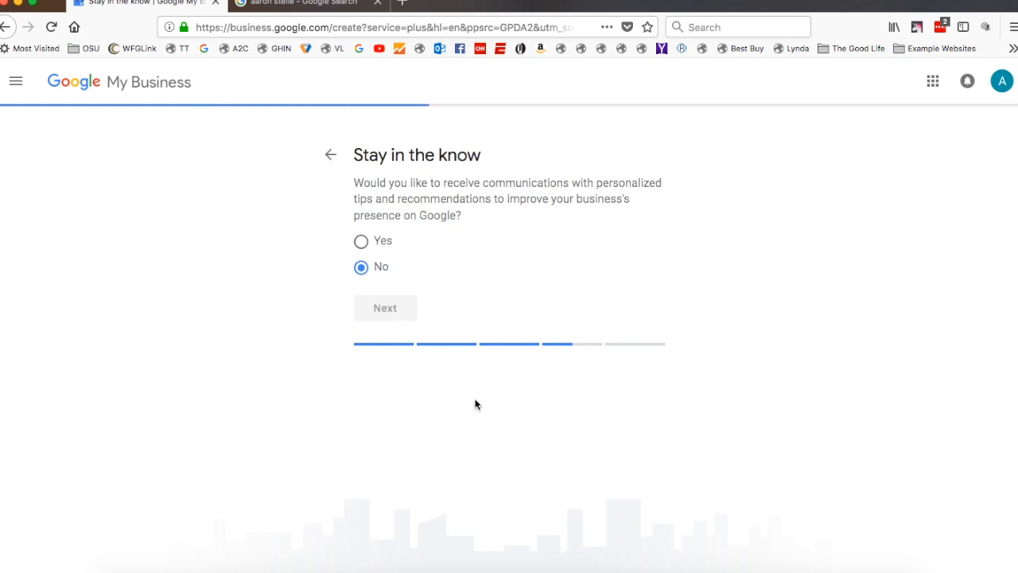
left_click(384, 309)
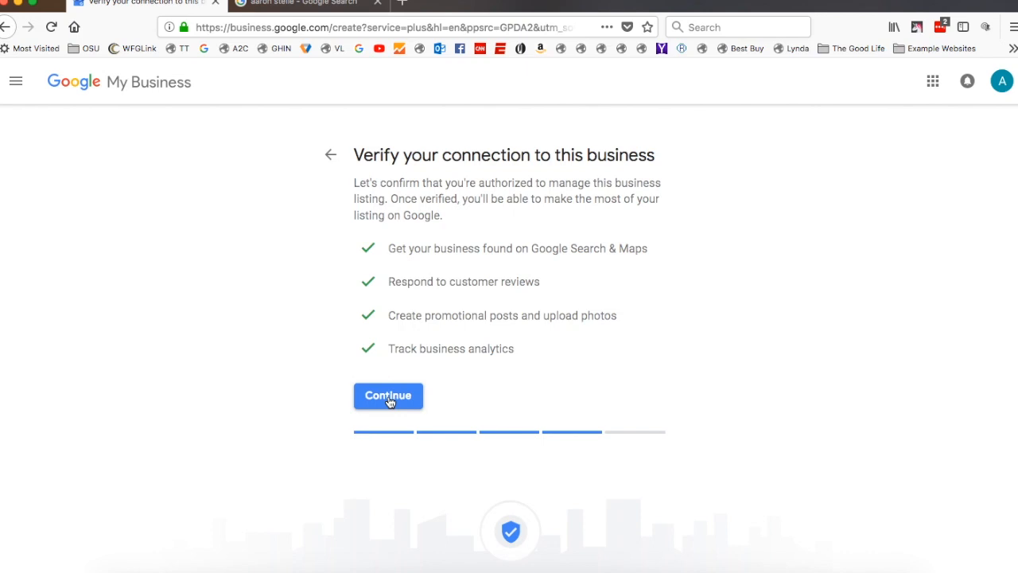
left_click(388, 394)
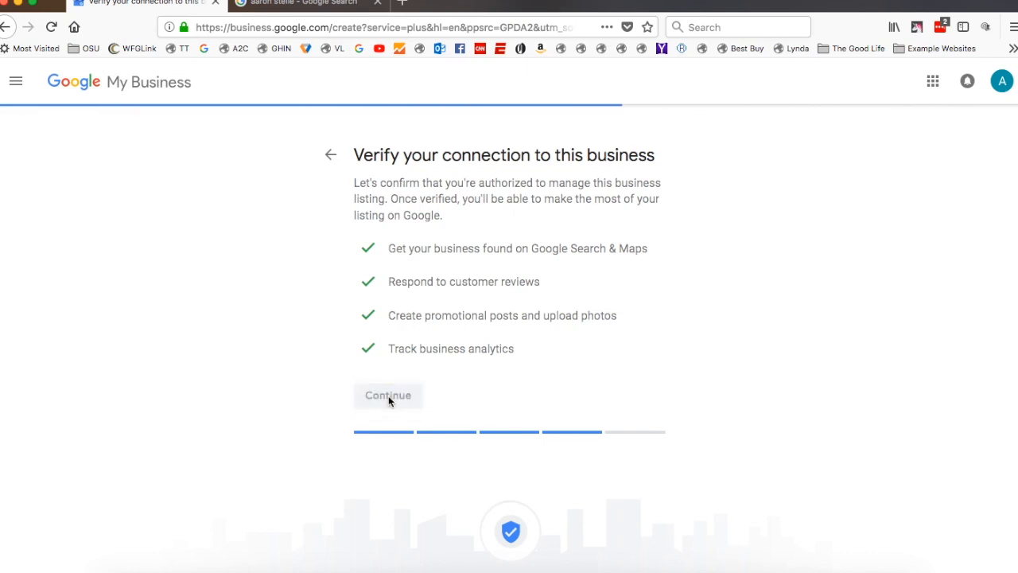
left_click(388, 395)
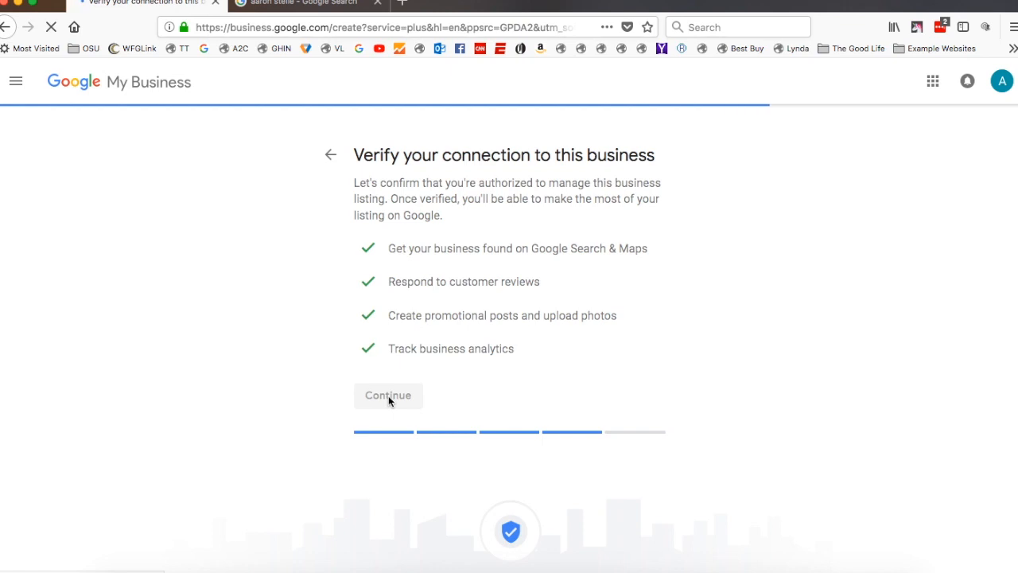
left_click(388, 394)
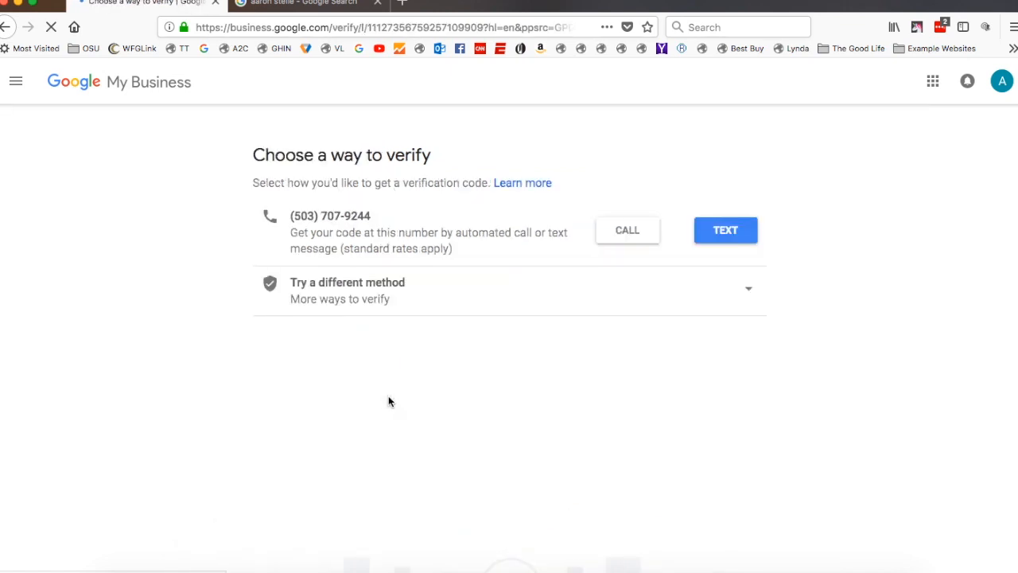
mouse_move(696, 236)
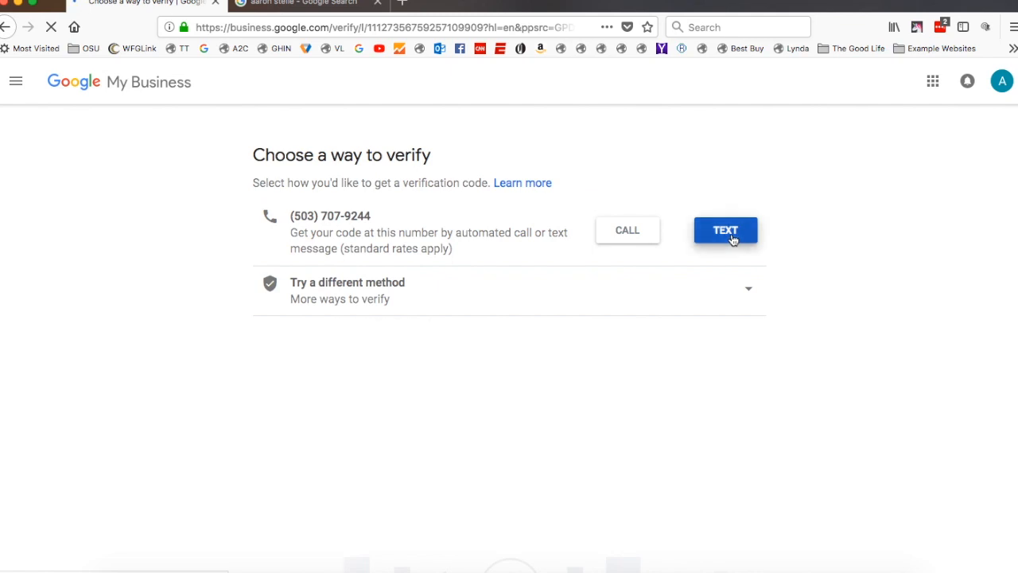
left_click(726, 229)
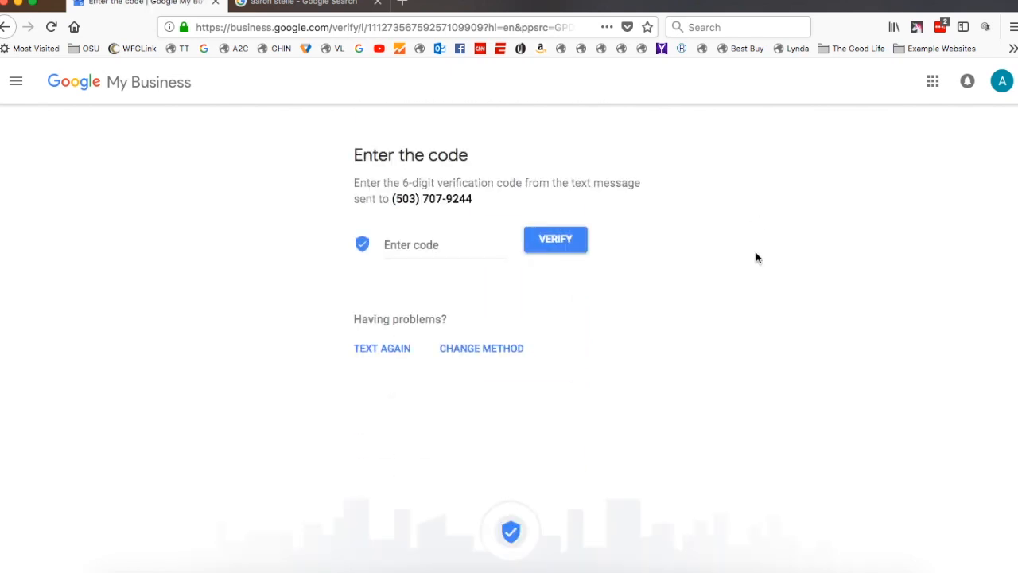
left_click(429, 245)
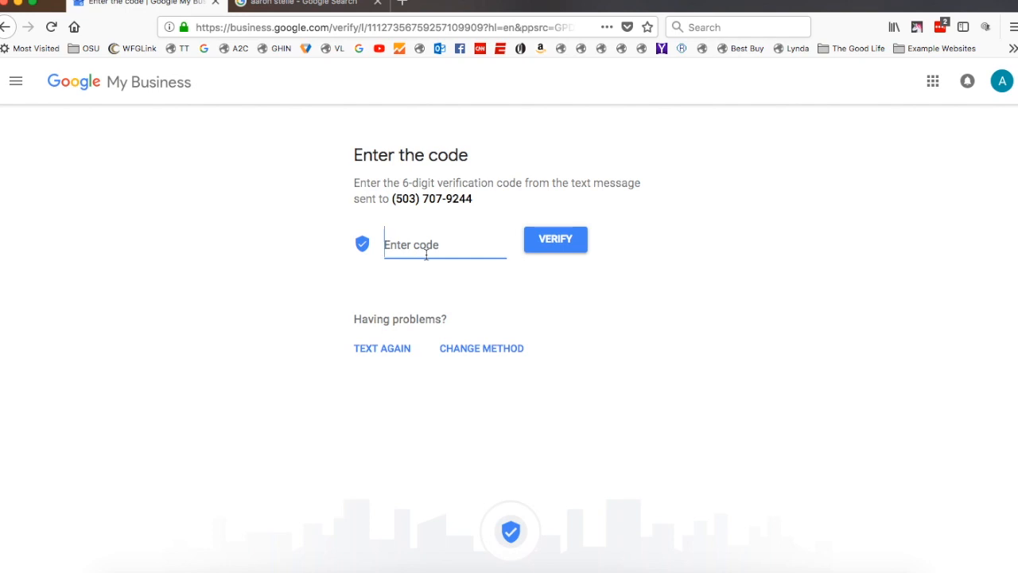
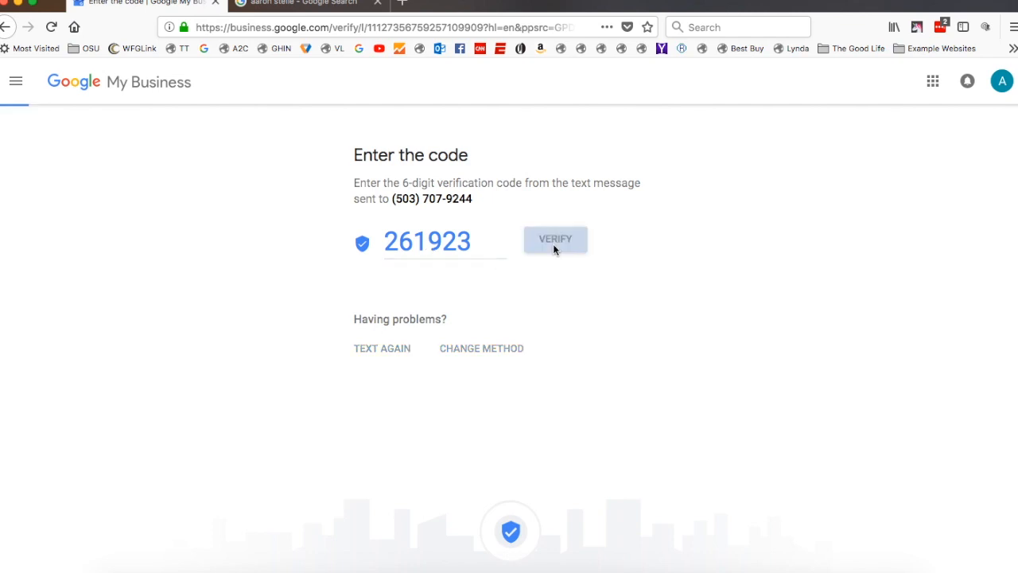
left_click(555, 238)
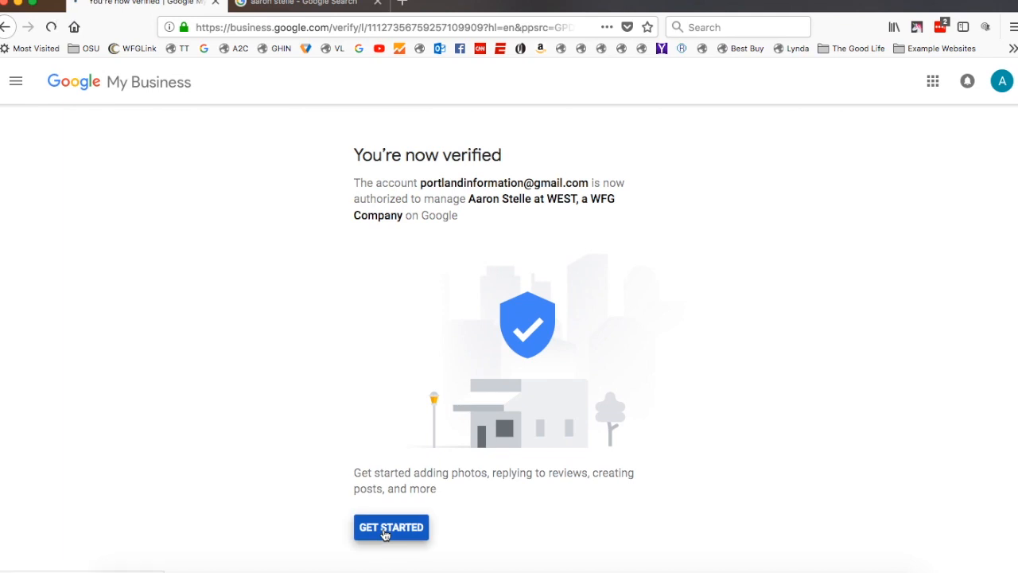
Step: Go from the verified confirmation to the dashboard and dismiss the Welcome dialog
left_click(391, 526)
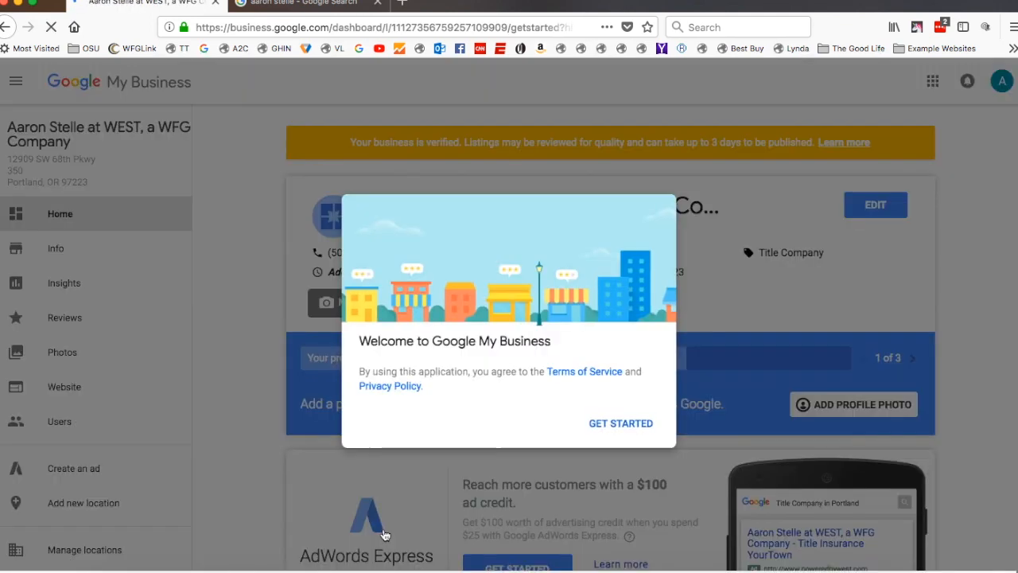
left_click(620, 423)
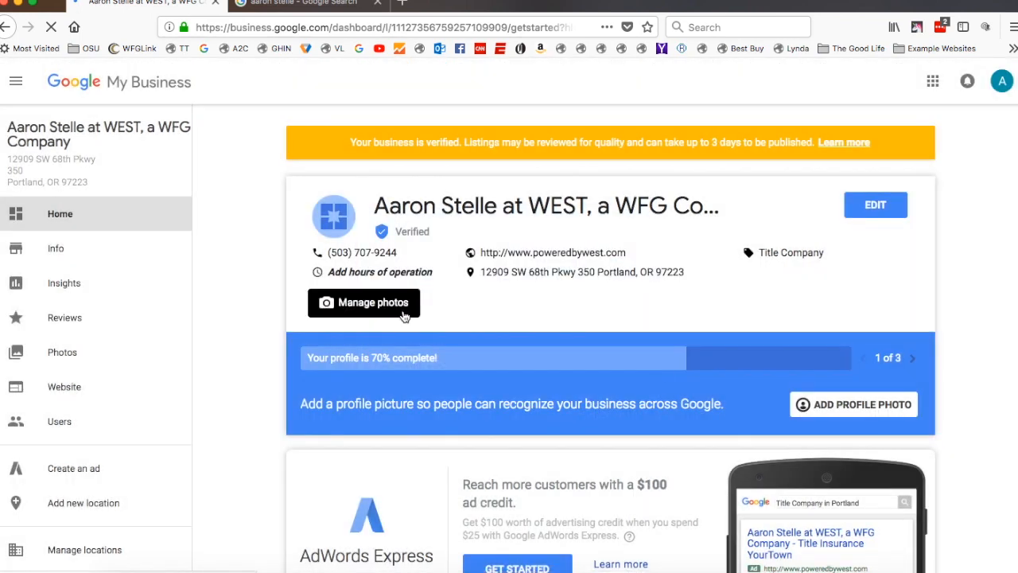
scroll("down", 3)
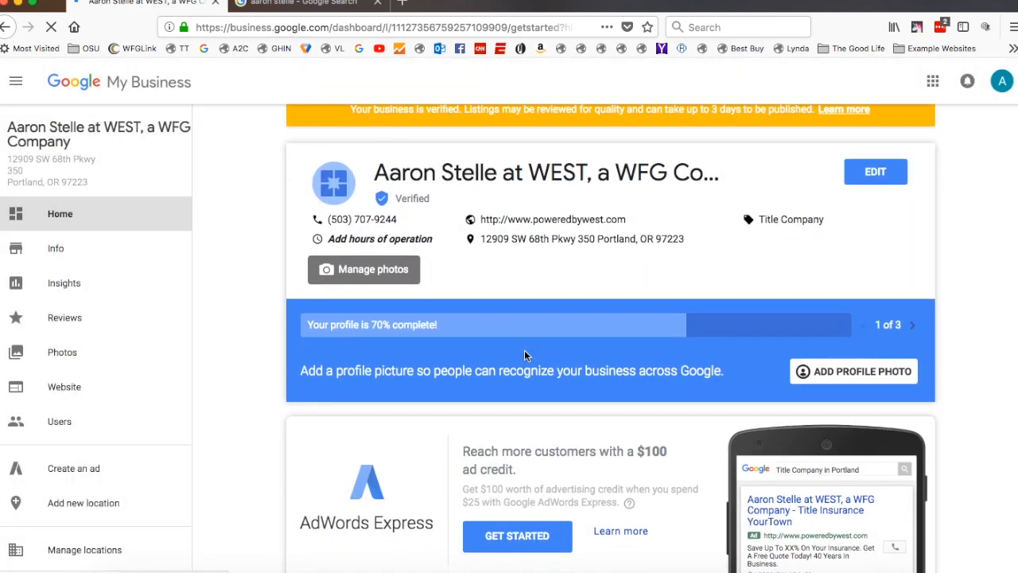
Step: Open Manage photos, dismiss the posting tip and filter to Identity photos
left_click(362, 269)
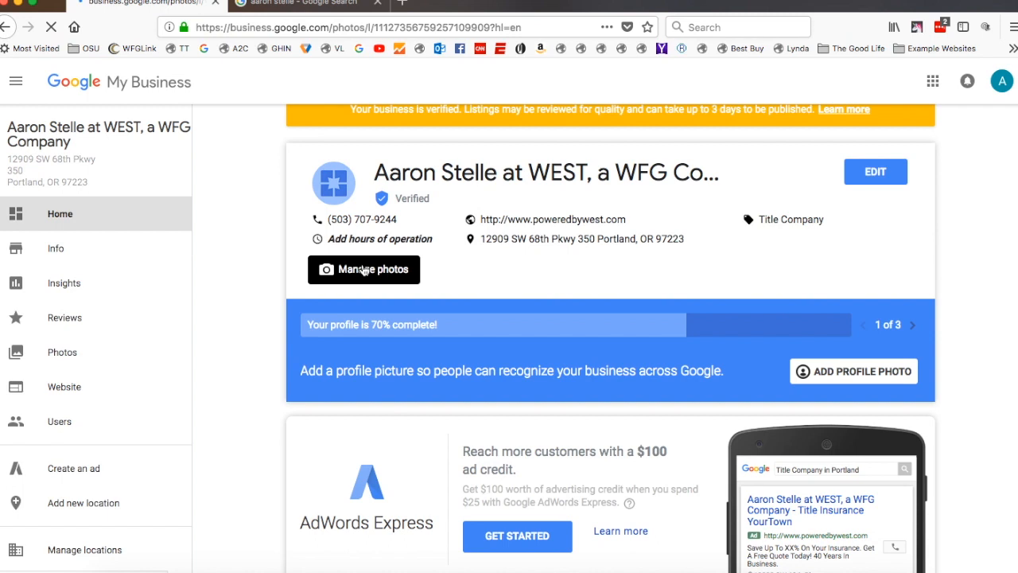
left_click(362, 269)
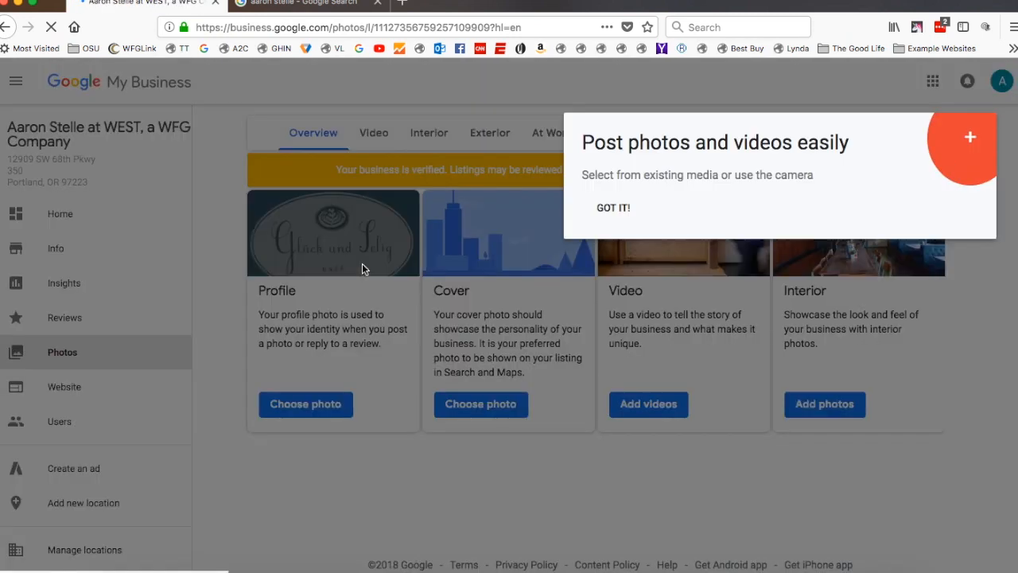
left_click(612, 207)
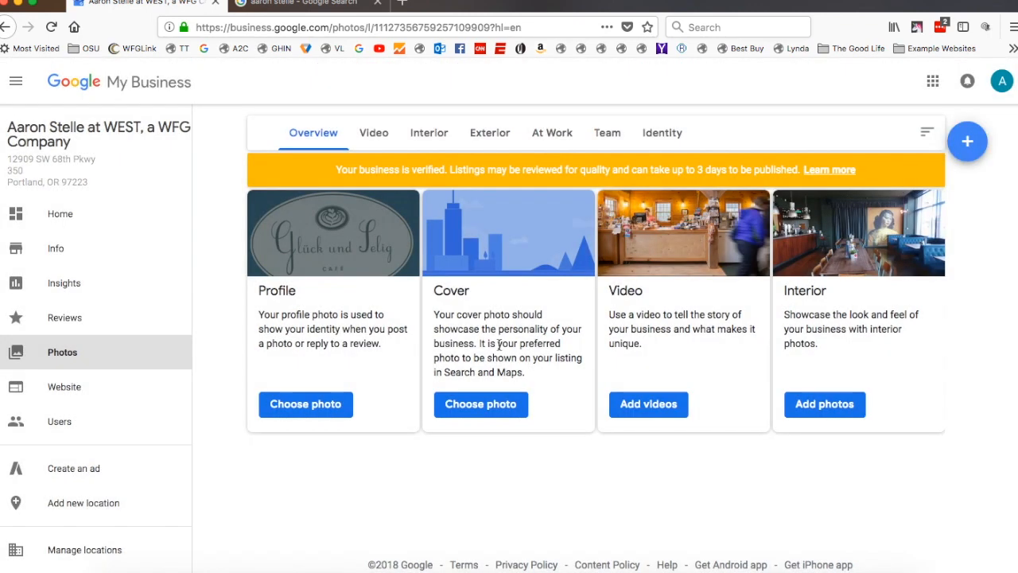
mouse_move(318, 391)
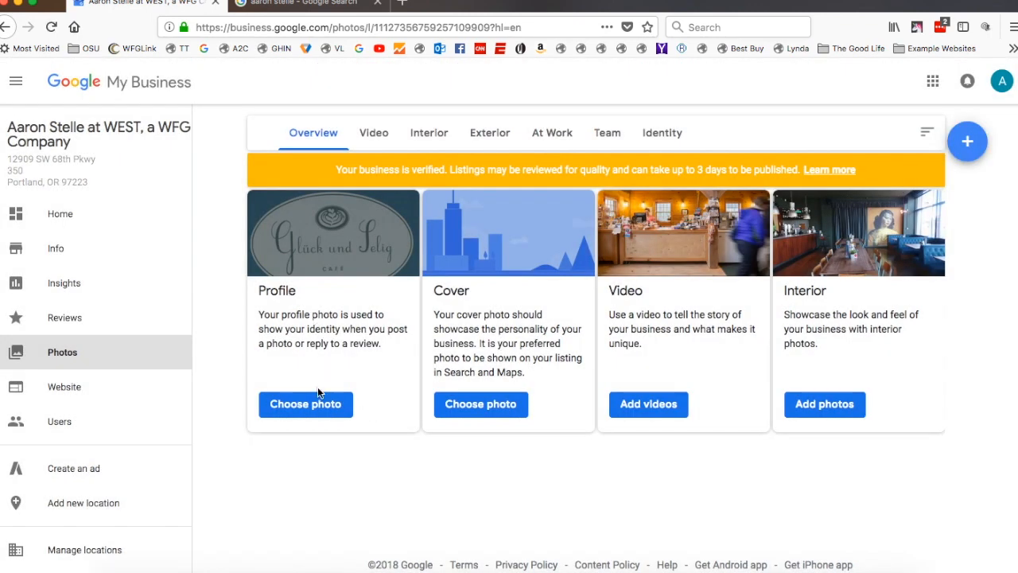
left_click(662, 132)
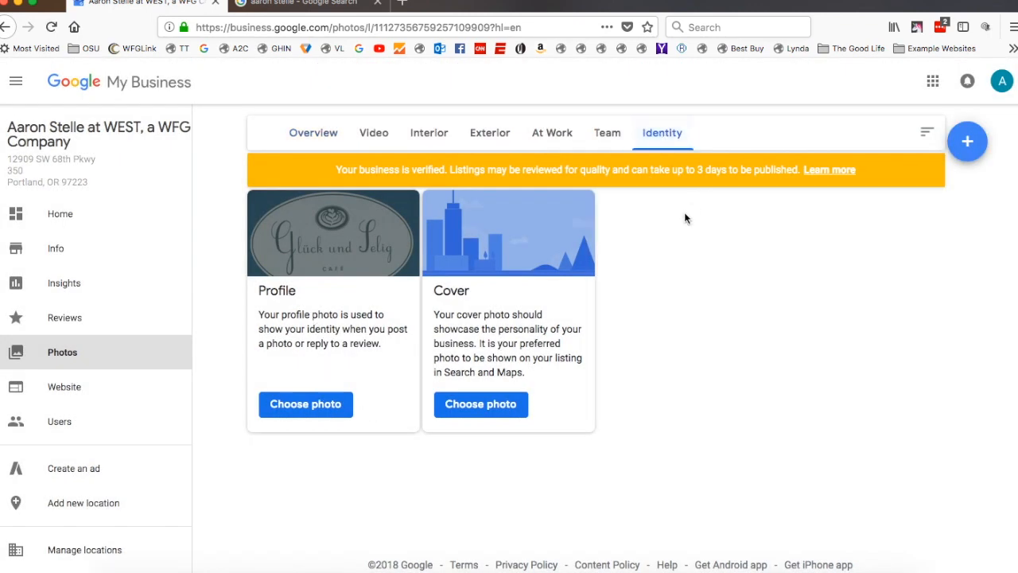
mouse_move(493, 286)
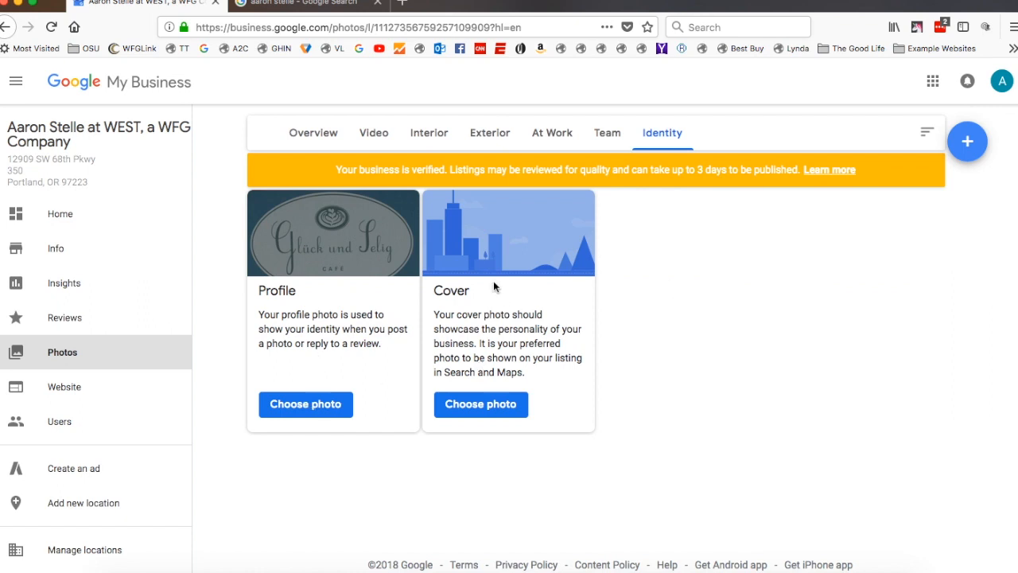
mouse_move(197, 274)
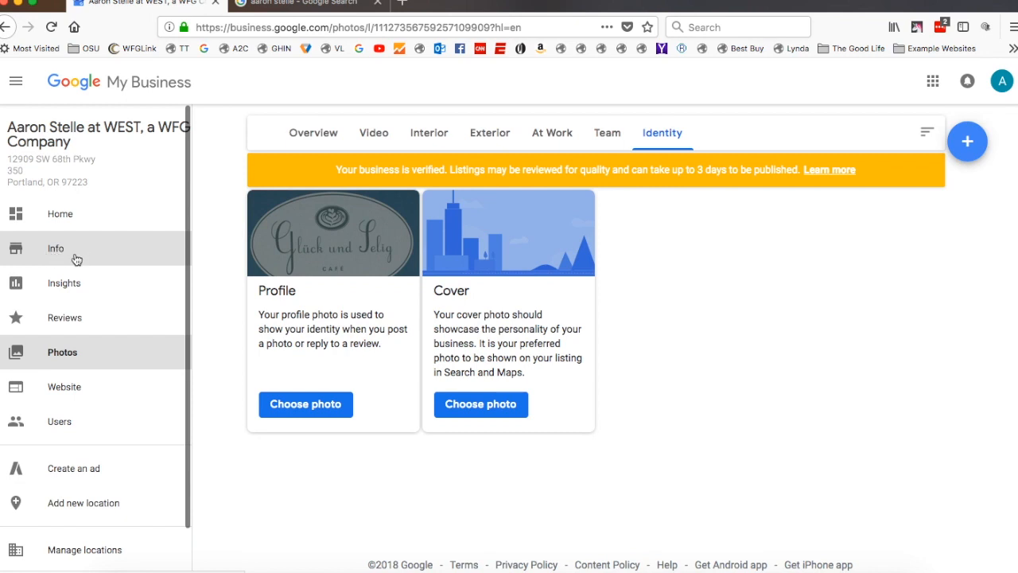
Step: Open the listing's Info page and review the name, category, address, phone and website
left_click(56, 248)
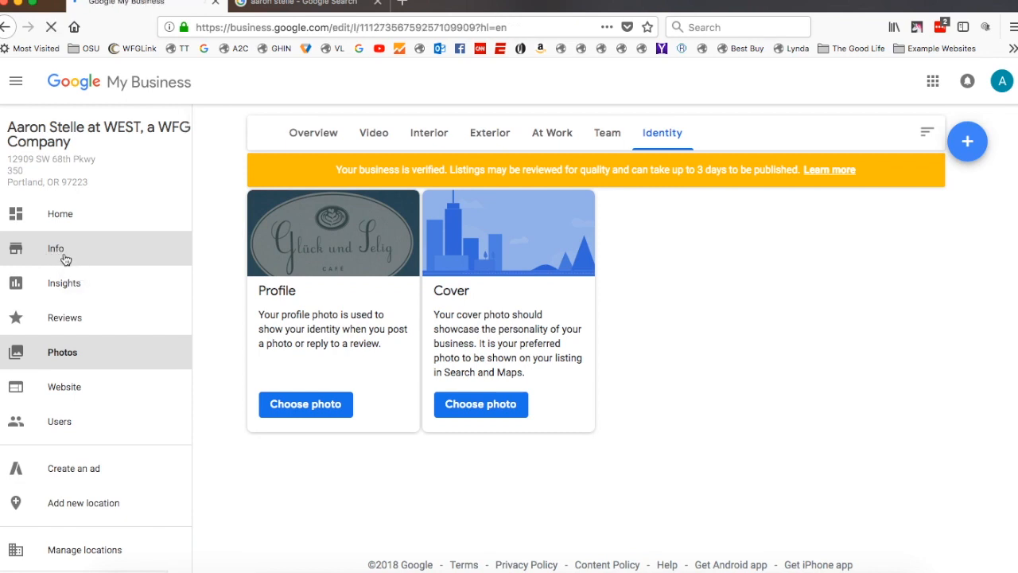
left_click(56, 248)
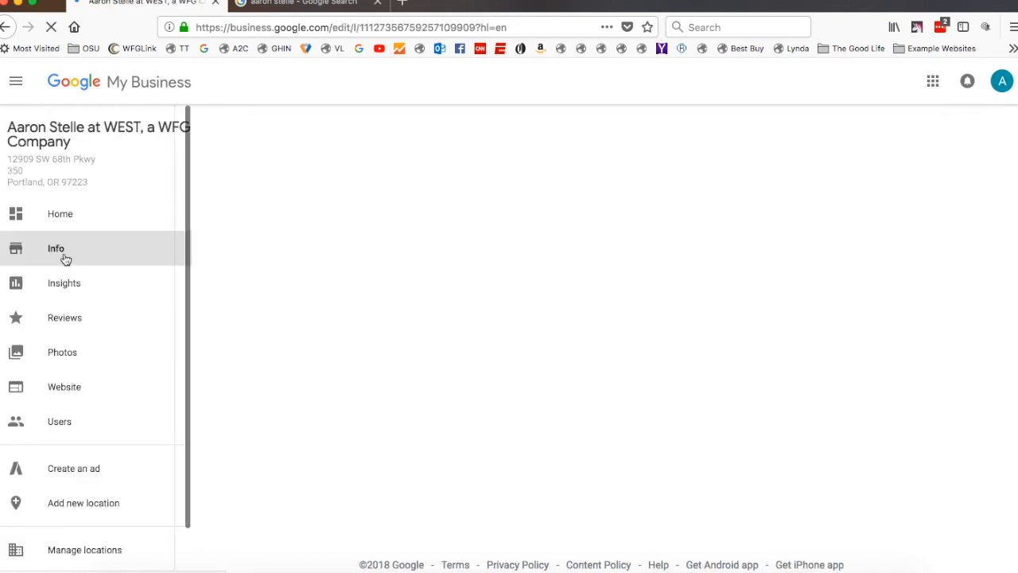
left_click(56, 248)
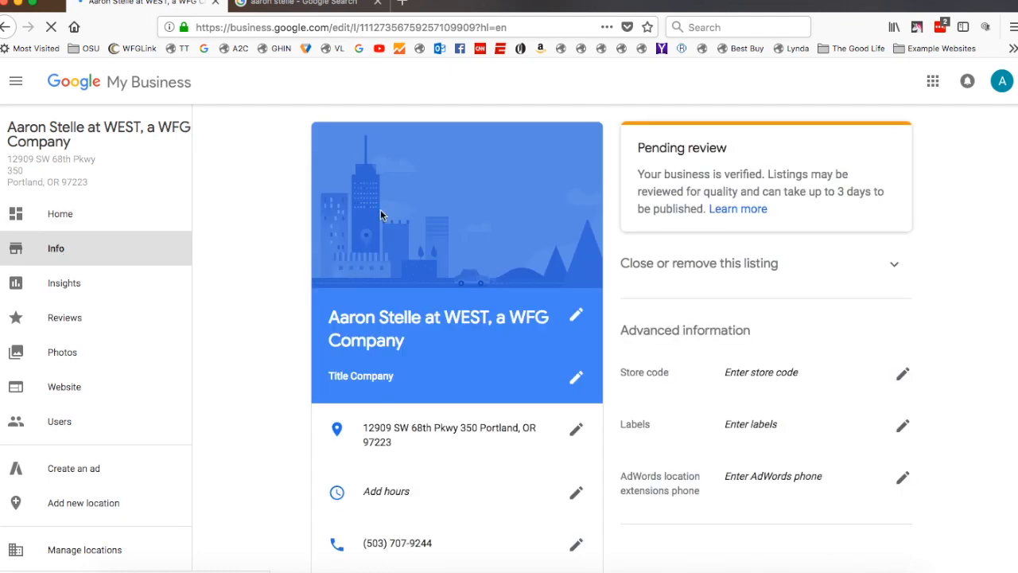
scroll("down", 3)
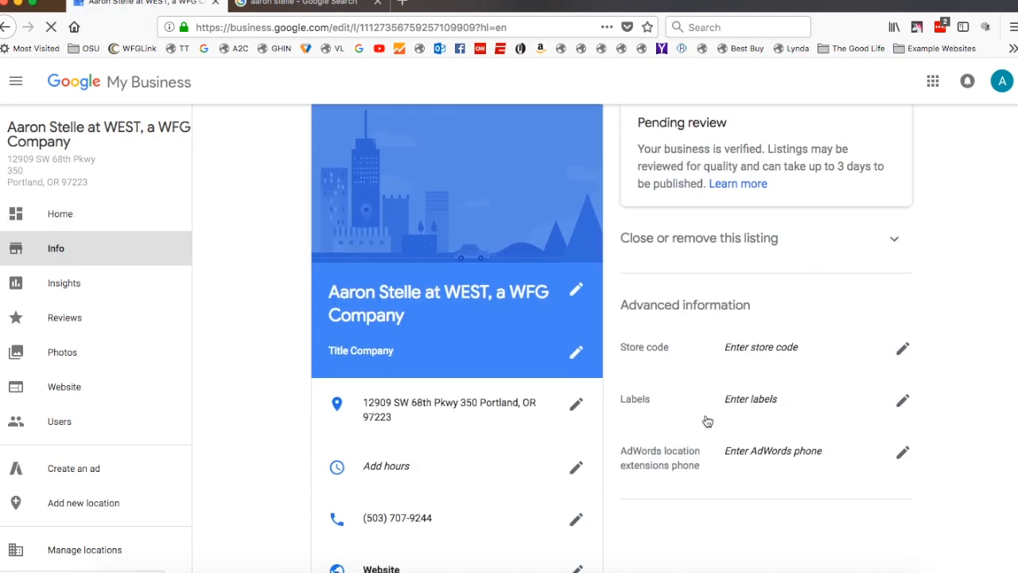
scroll("down", 3)
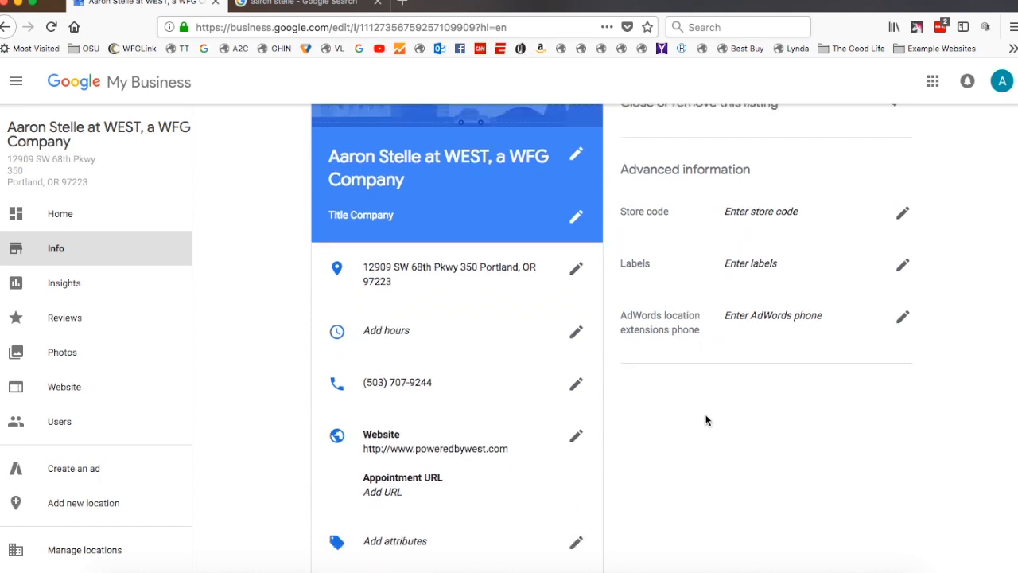
scroll("up", 3)
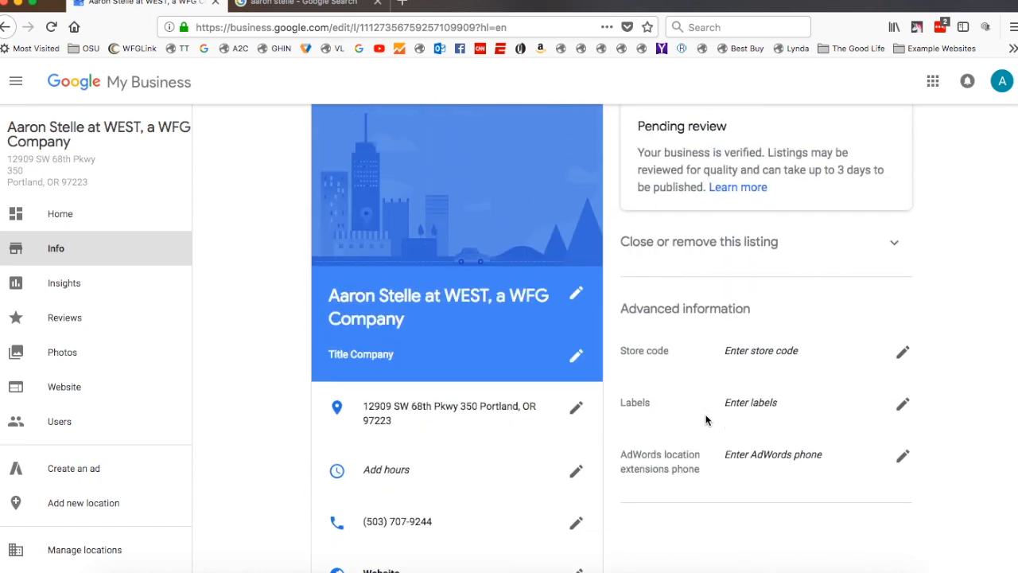
Step: Open the business name editor and close it leaving the name unchanged
left_click(576, 293)
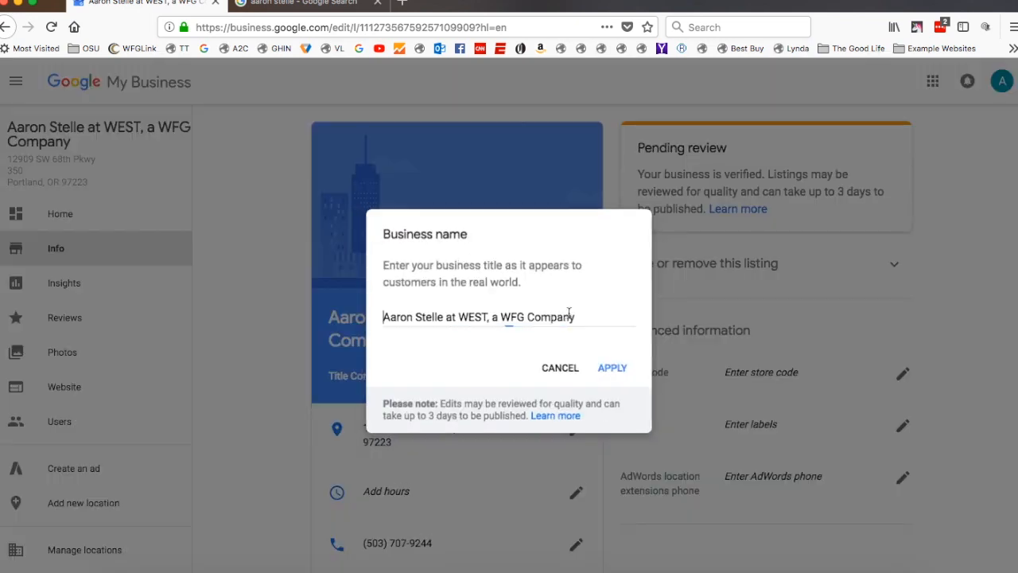
left_click(560, 367)
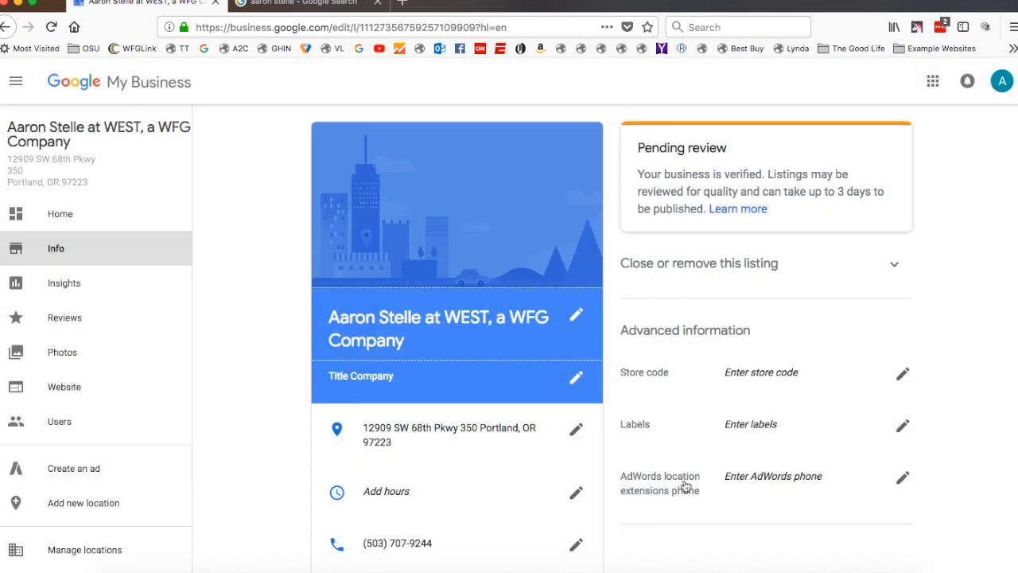
scroll("down", 3)
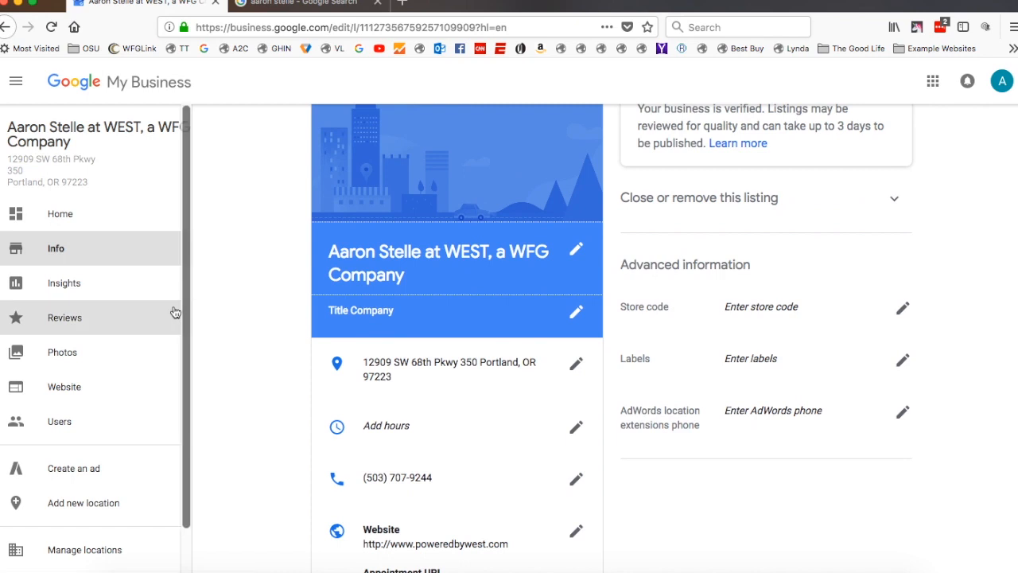
mouse_move(51, 310)
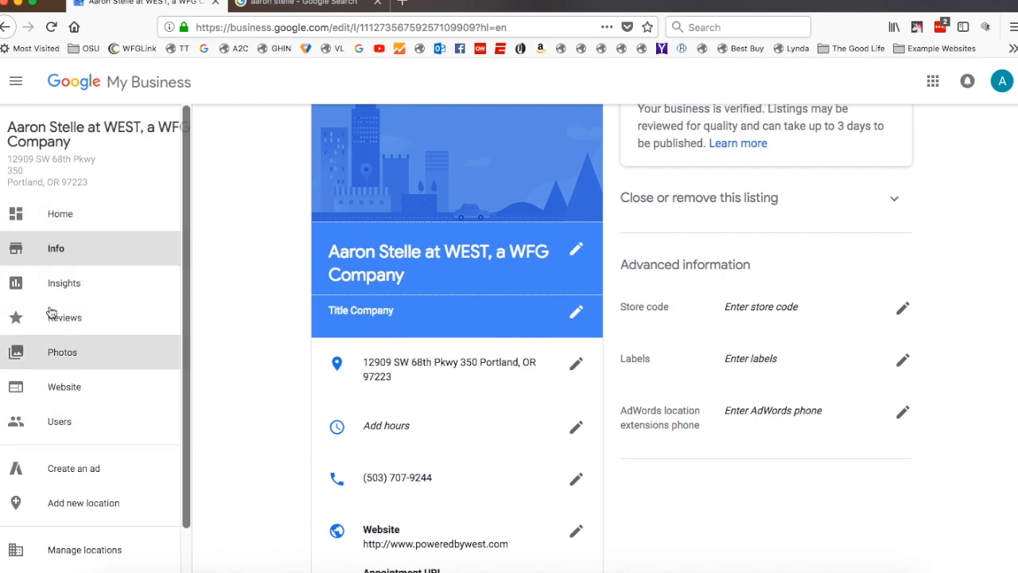
scroll("up", 3)
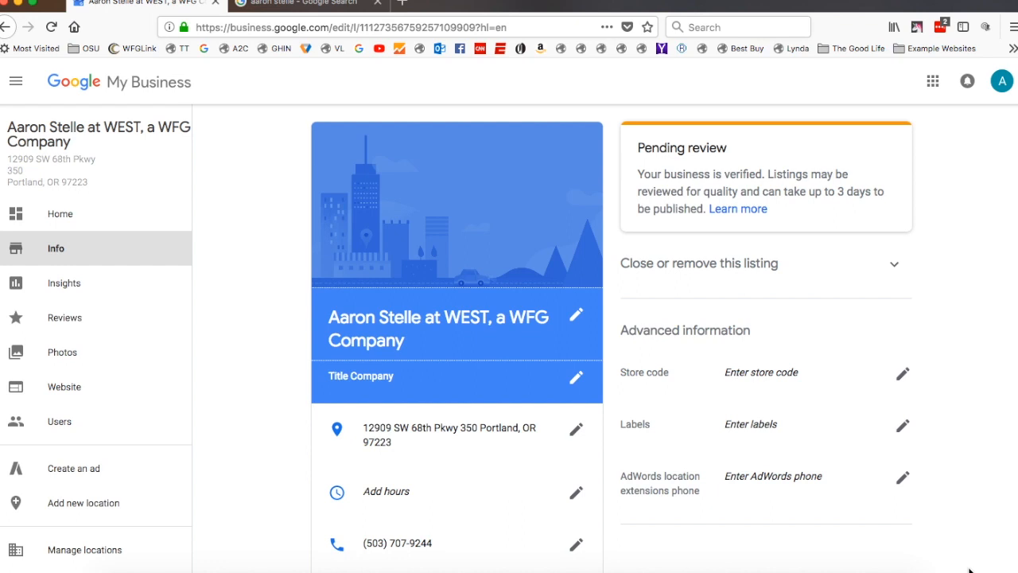
mouse_move(926, 430)
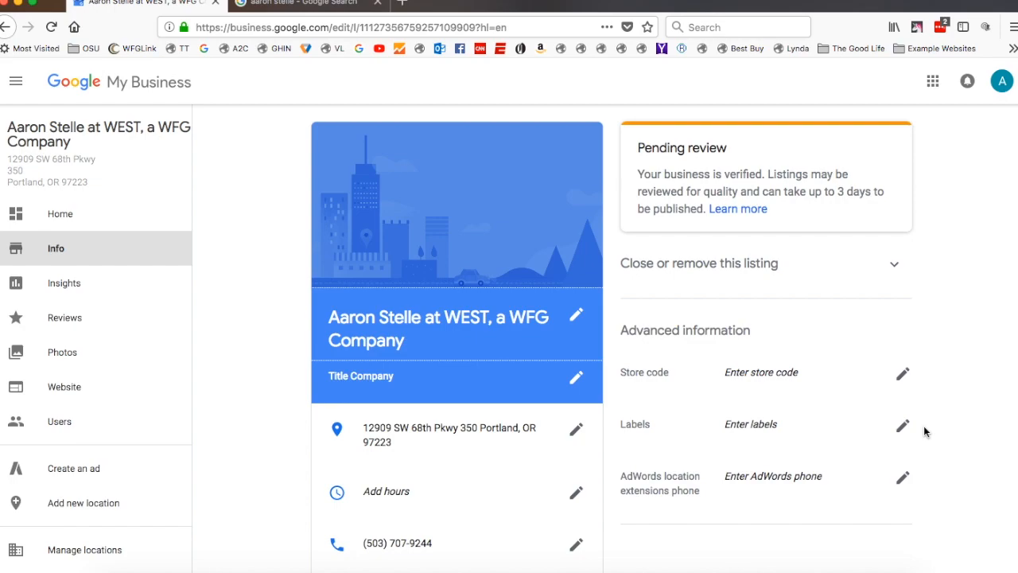